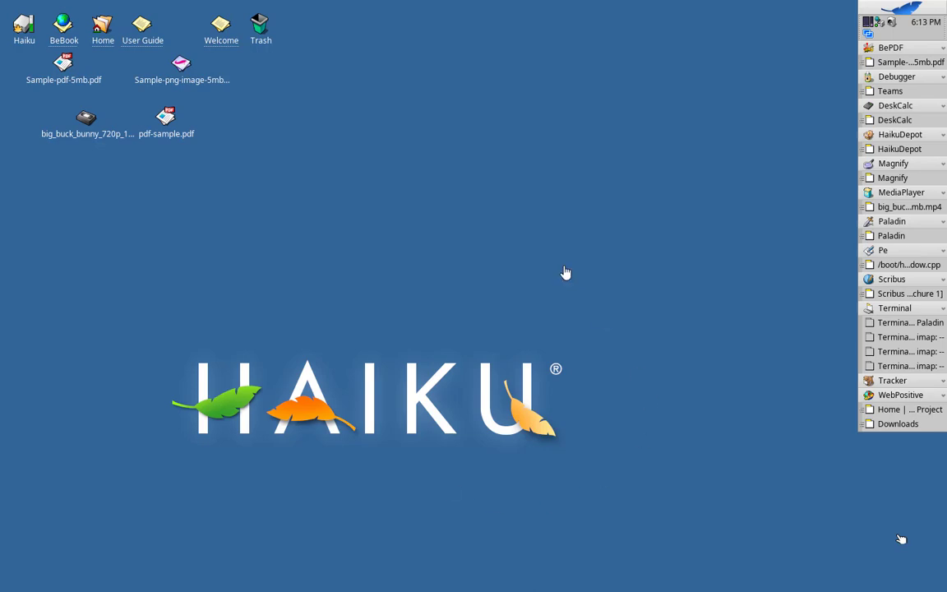
{"action": "mouse_move", "coordinate": [432, 224]}
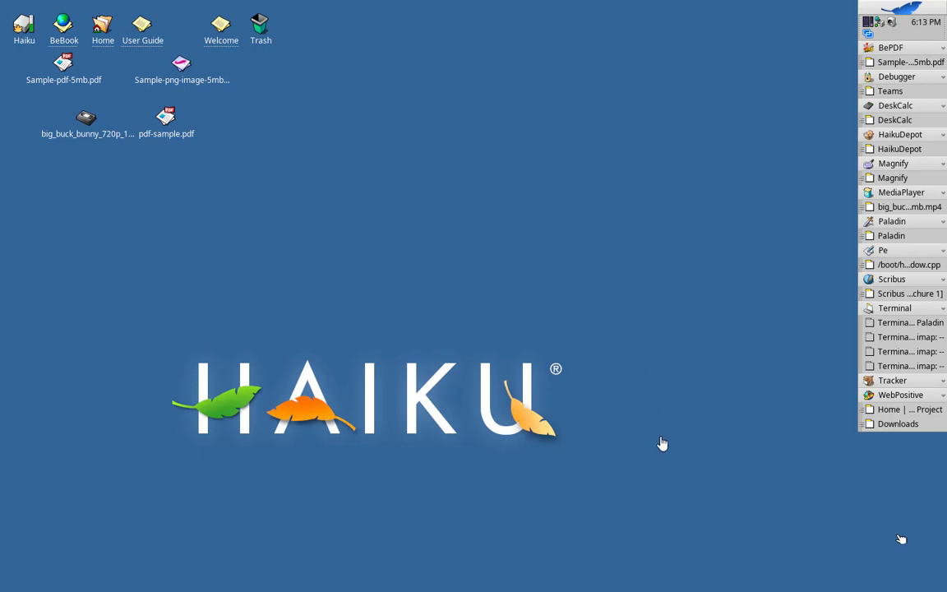
{"action": "mouse_move", "coordinate": [466, 192]}
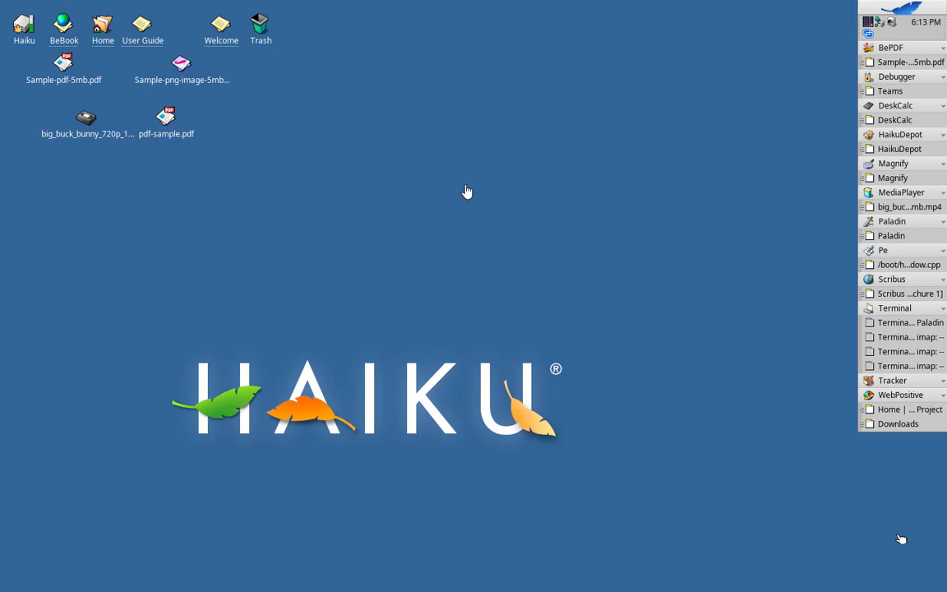
{"action": "mouse_move", "coordinate": [562, 163]}
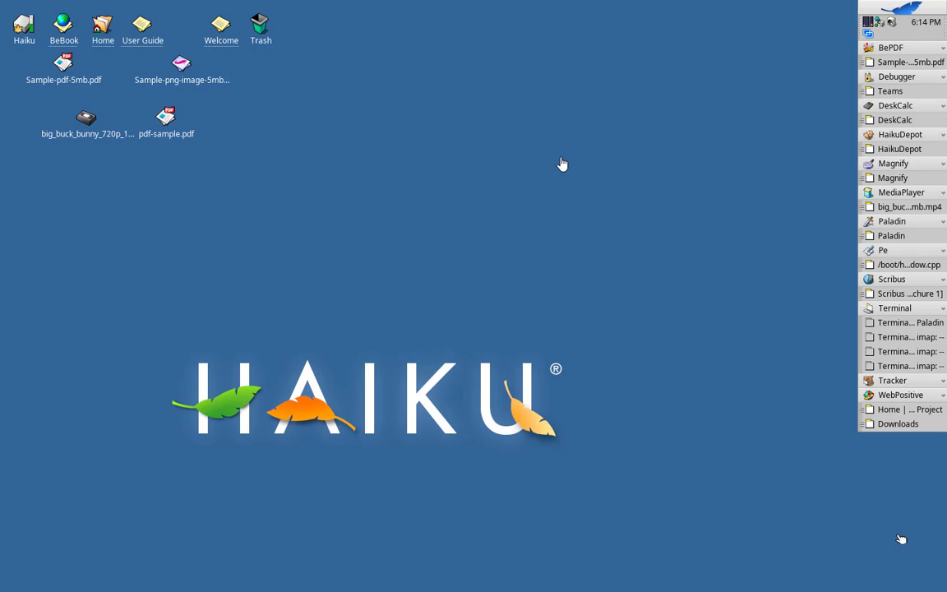
{"action": "mouse_move", "coordinate": [552, 347]}
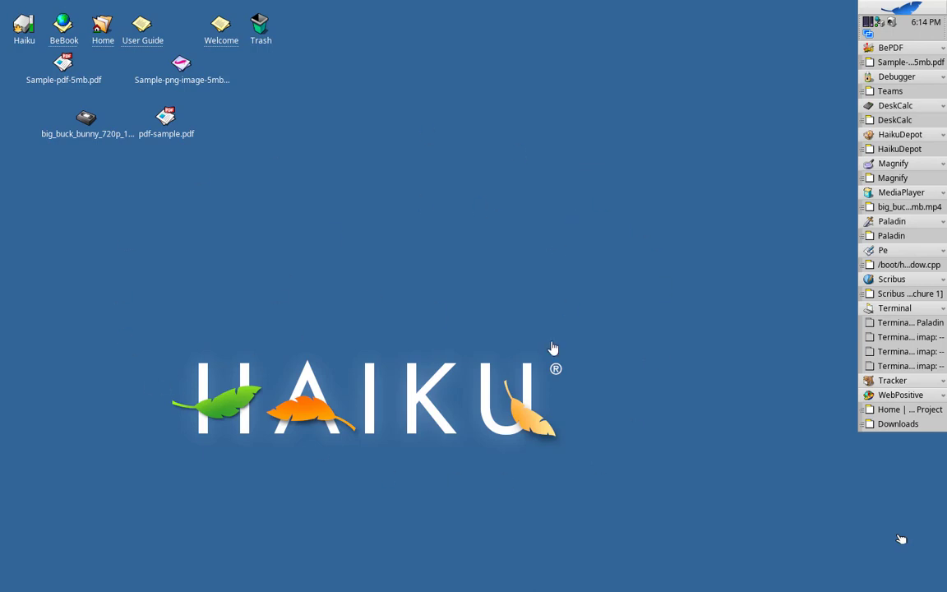
{"action": "mouse_move", "coordinate": [853, 39]}
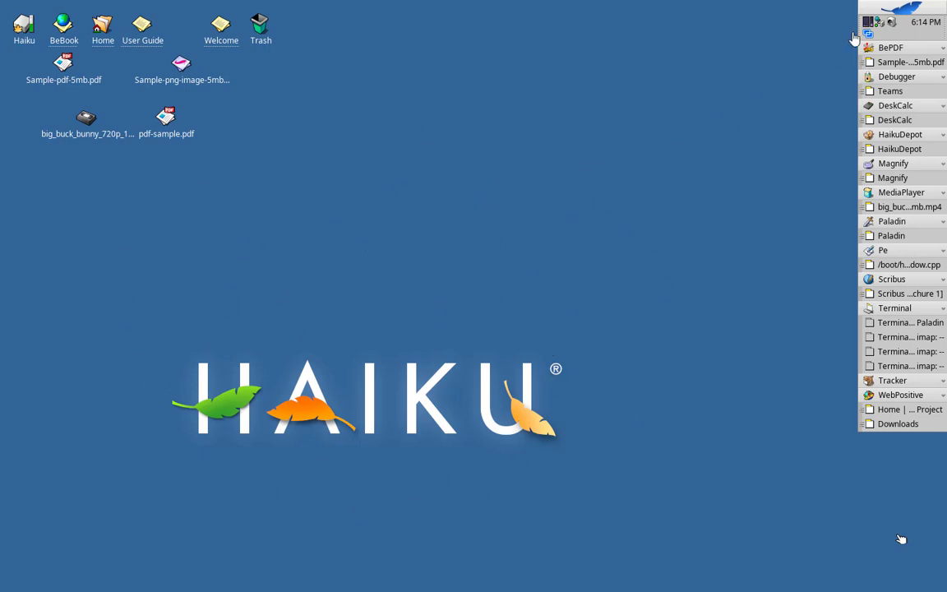
Restore the running apps' windows, with BePDF showing Sample-pdf-5mb.pdf on top.
{"action": "left_click", "coordinate": [904, 13]}
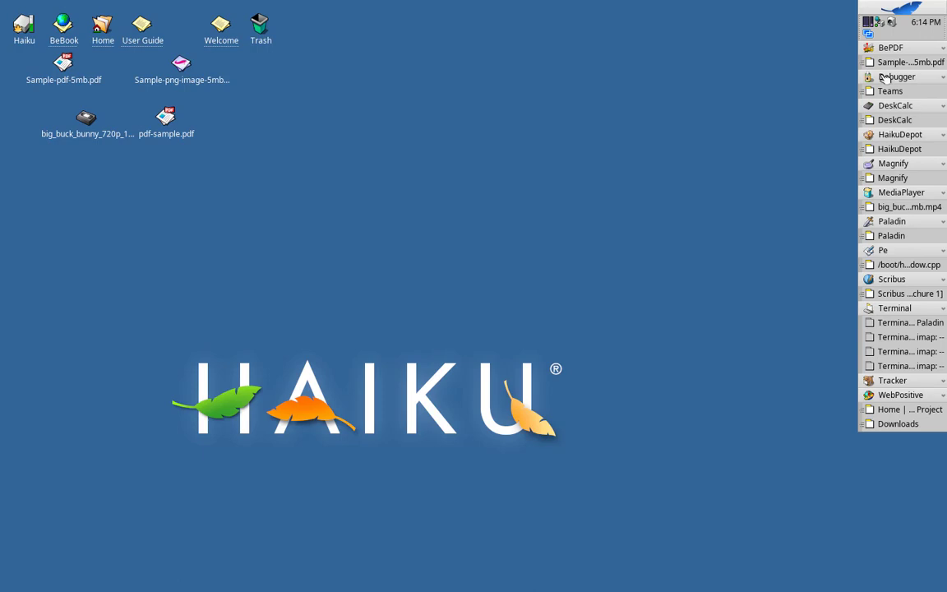
{"action": "left_click", "coordinate": [884, 16]}
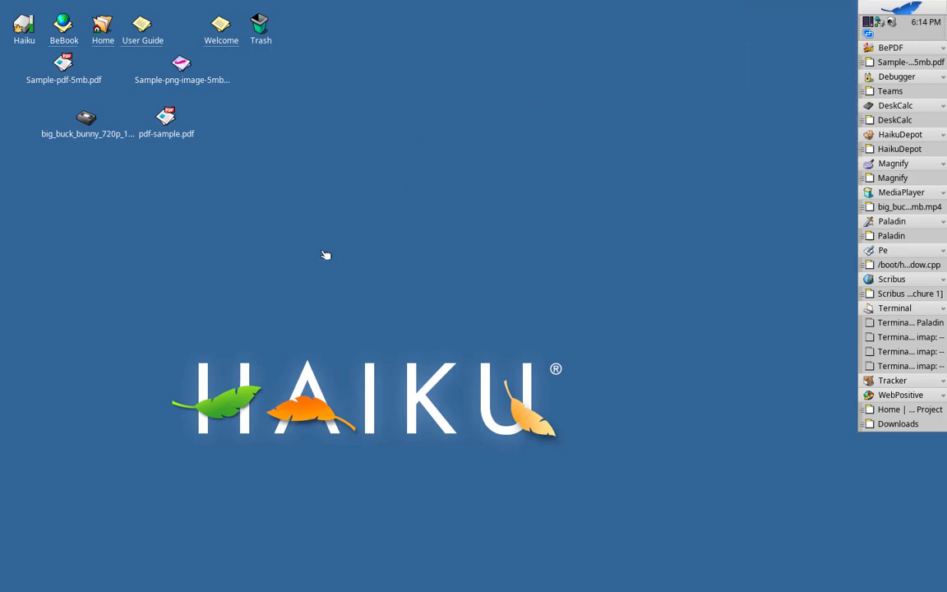
{"action": "mouse_move", "coordinate": [628, 126]}
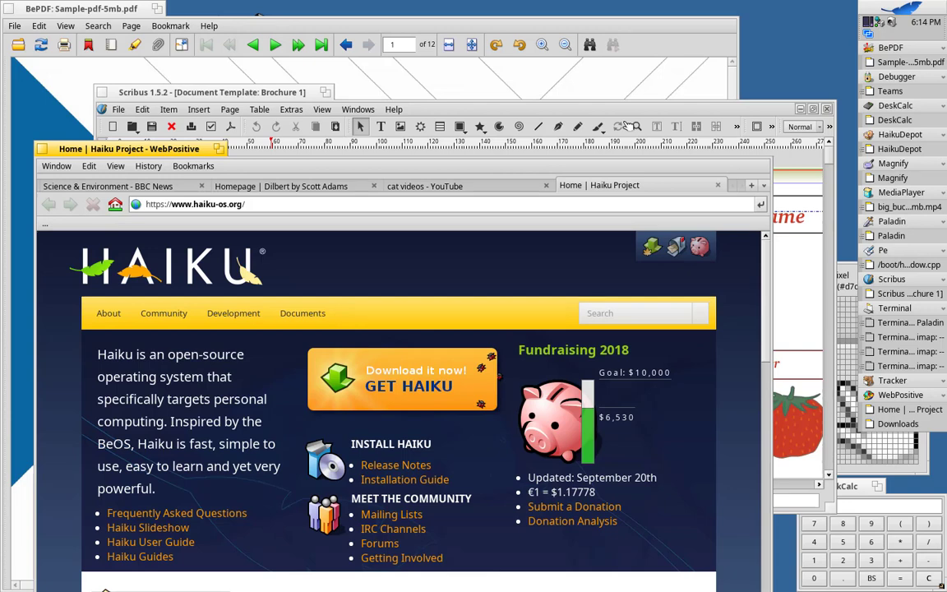
{"action": "mouse_move", "coordinate": [284, 179]}
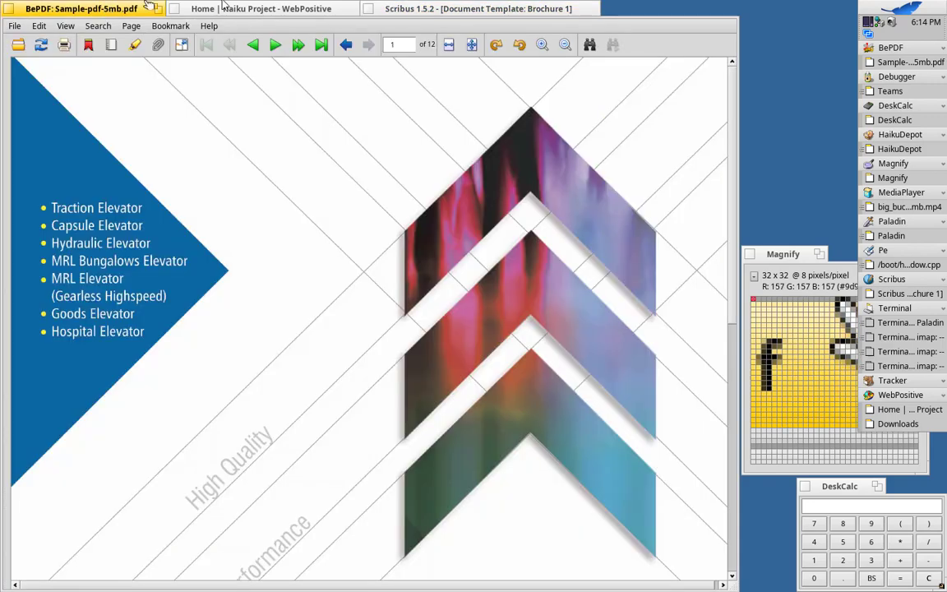
Bring the BePDF brochure to the front and advance to page 4 of 12.
{"action": "left_click", "coordinate": [477, 9]}
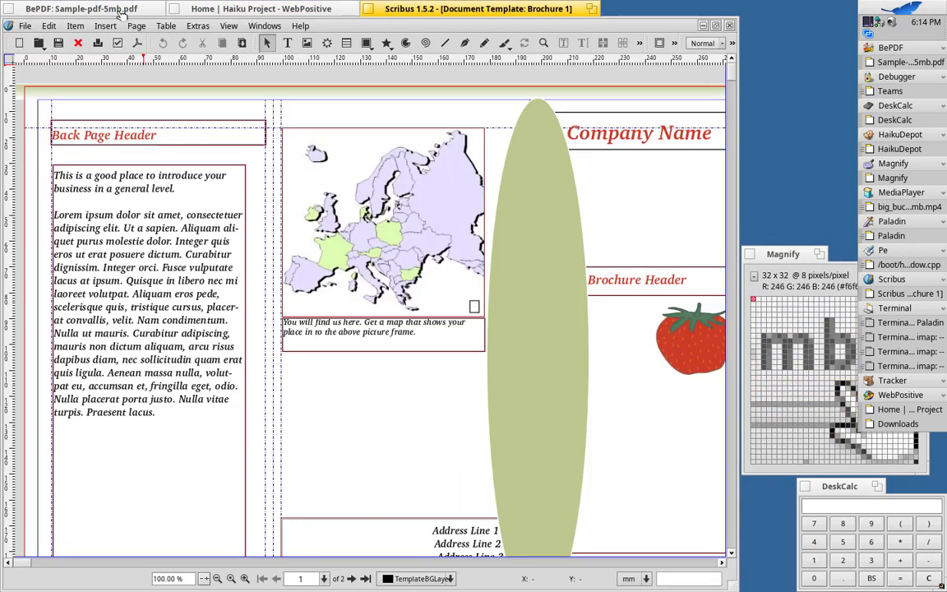
{"action": "left_click", "coordinate": [80, 8]}
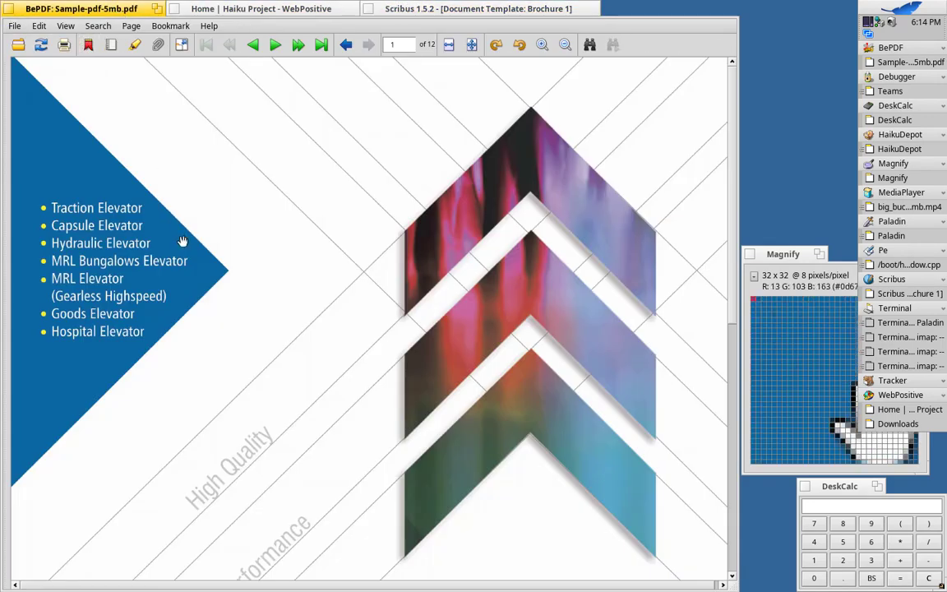
{"action": "mouse_move", "coordinate": [427, 403]}
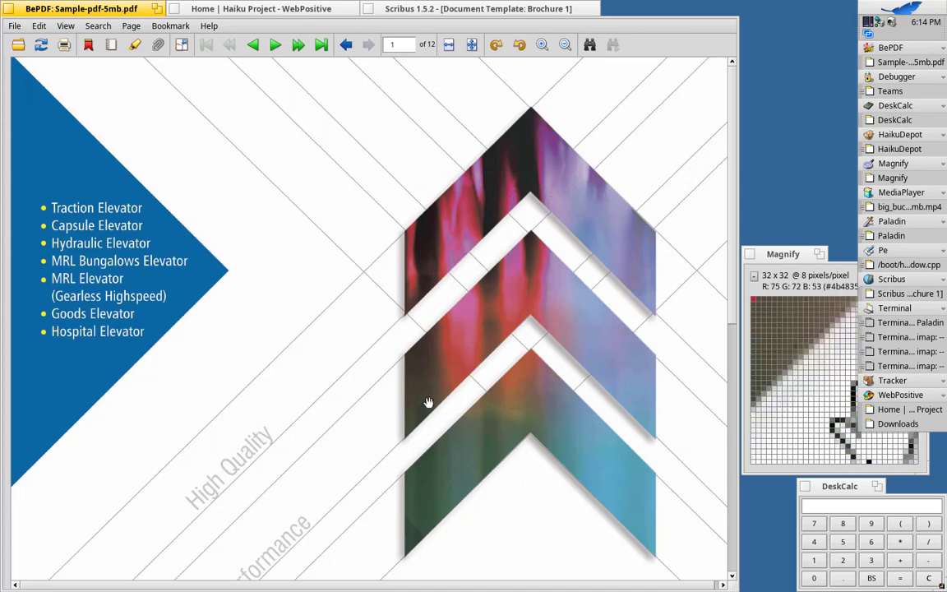
{"action": "mouse_move", "coordinate": [449, 171]}
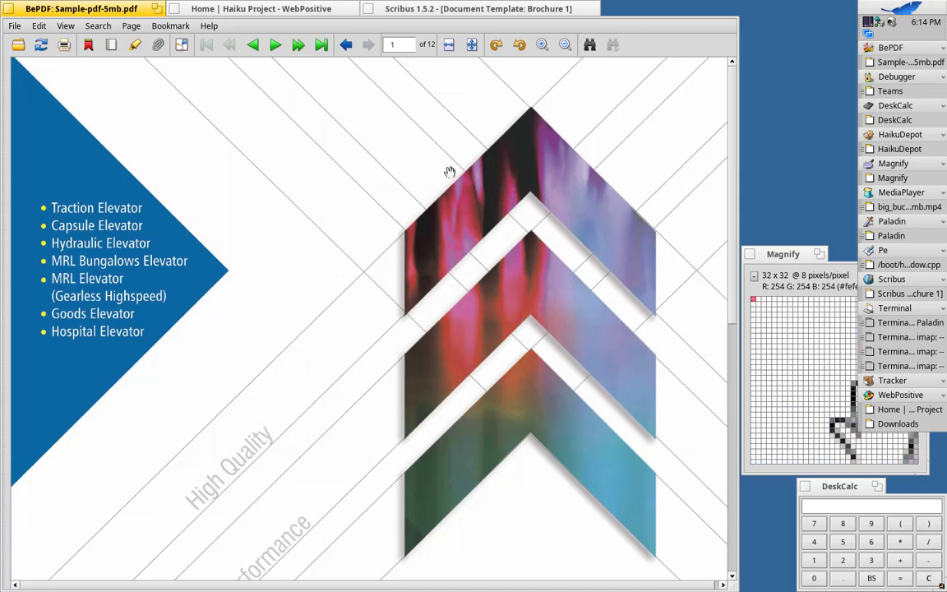
{"action": "left_click", "coordinate": [275, 44]}
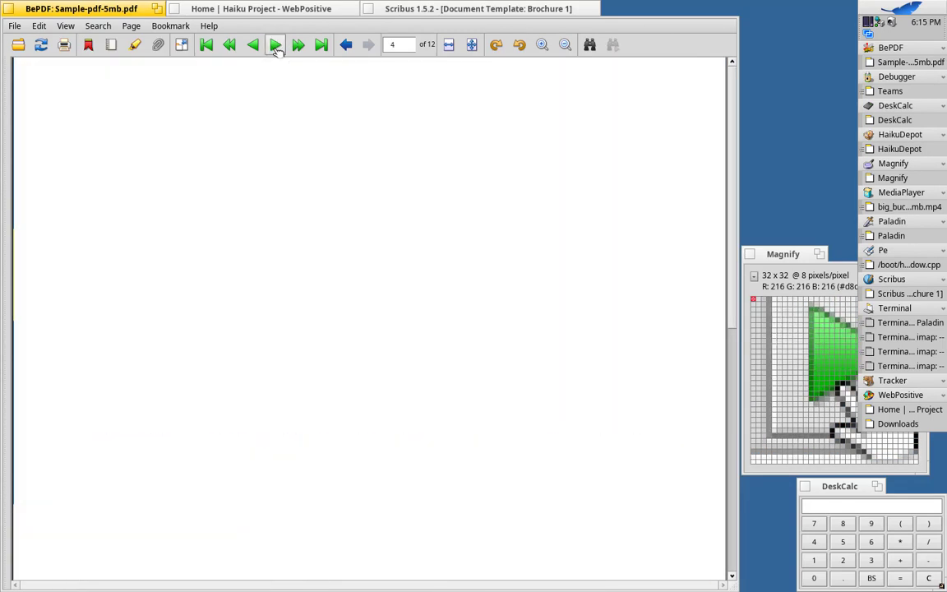
{"action": "left_click", "coordinate": [276, 44]}
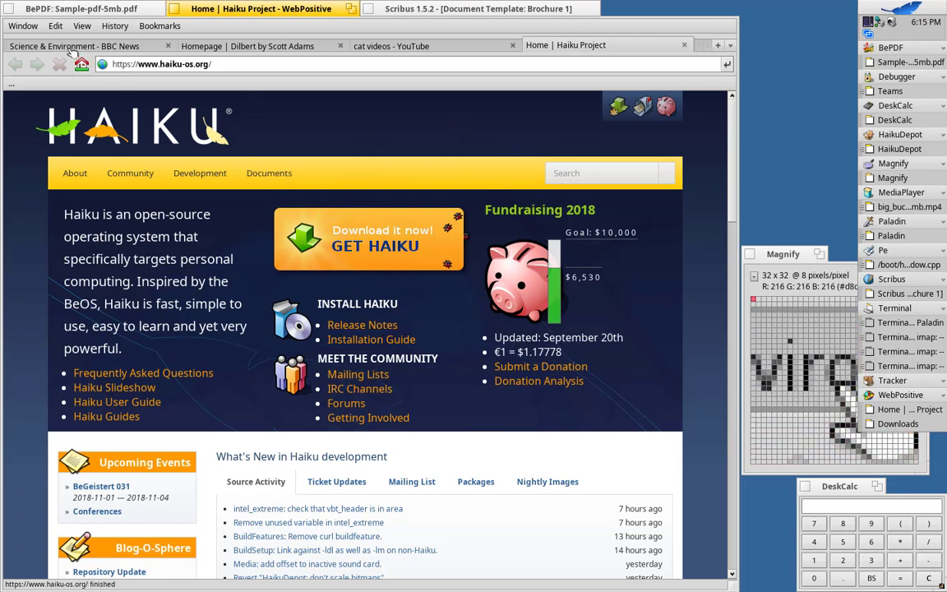
View WebPositive's BBC News and Dilbert tabs, then raise the Scribus brochure window.
{"action": "left_click", "coordinate": [74, 45]}
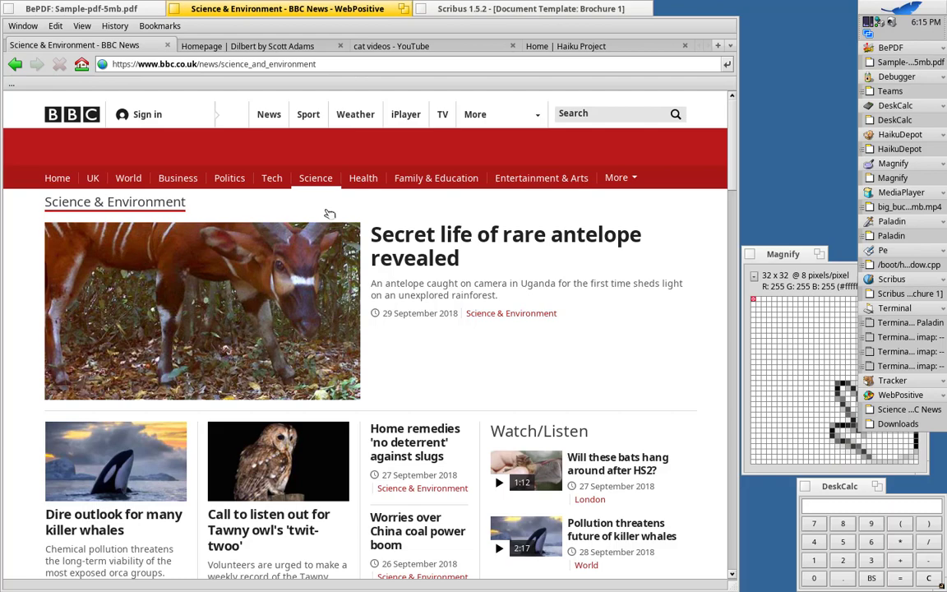
{"action": "mouse_move", "coordinate": [206, 86]}
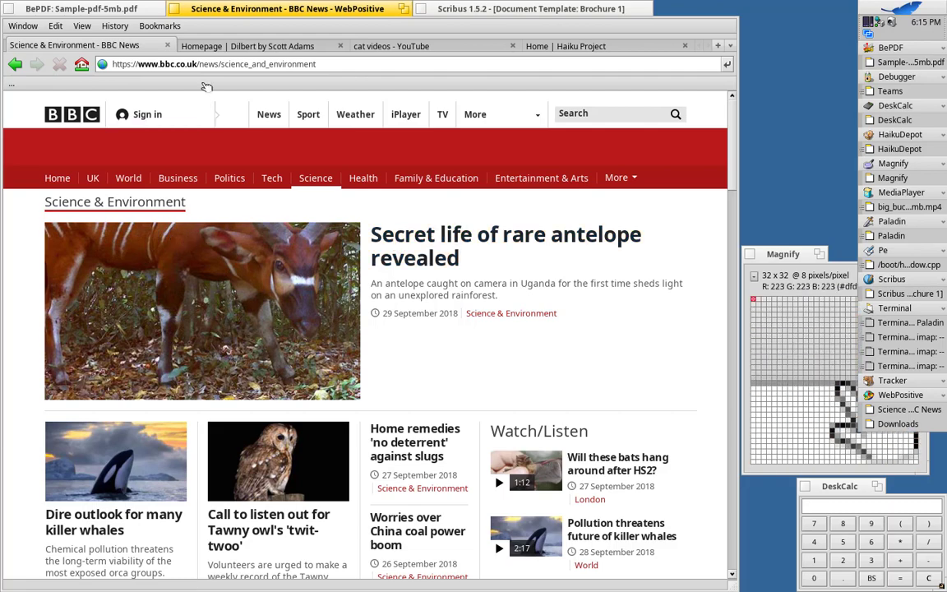
{"action": "left_click", "coordinate": [248, 46]}
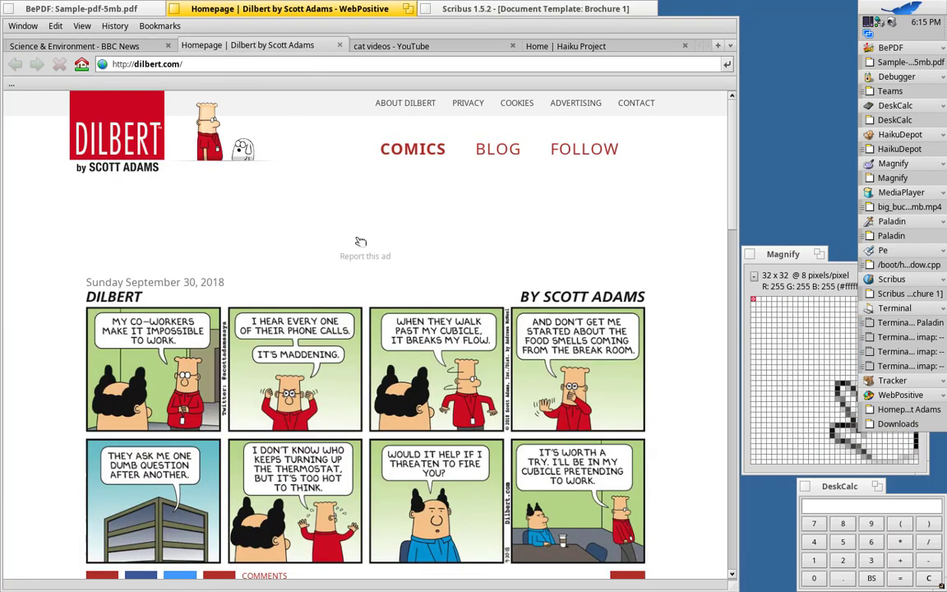
{"action": "mouse_move", "coordinate": [666, 462]}
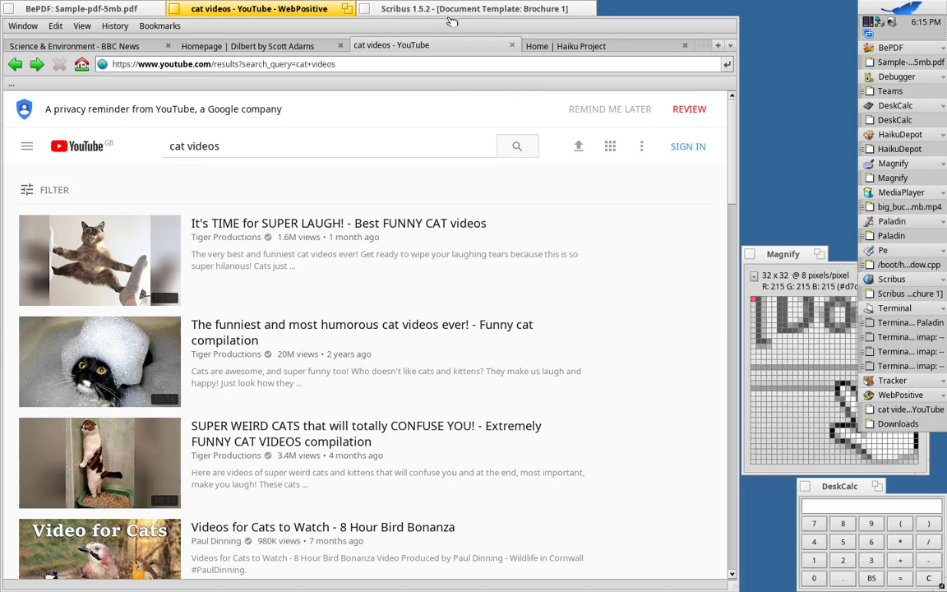
{"action": "left_click", "coordinate": [477, 8]}
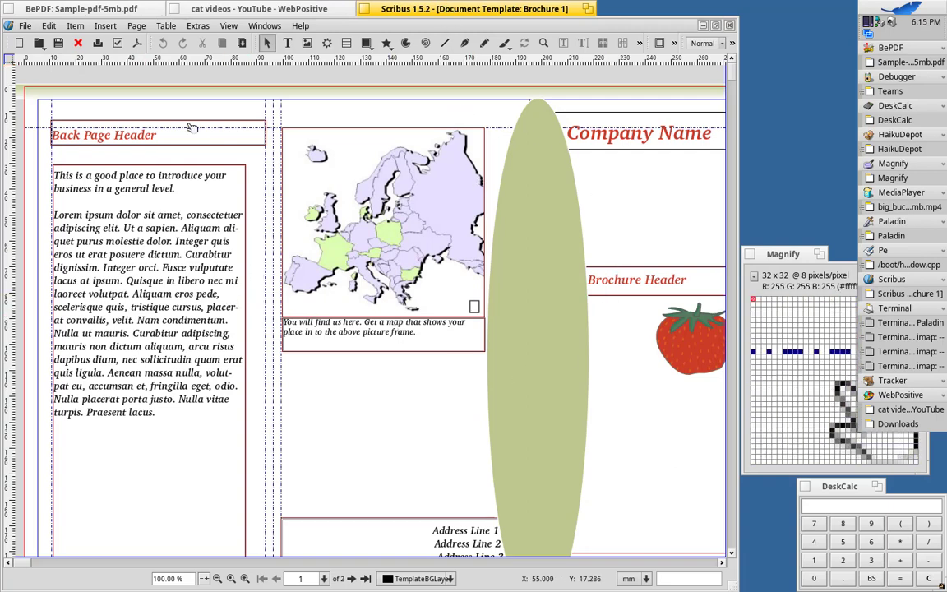
{"action": "mouse_move", "coordinate": [403, 549]}
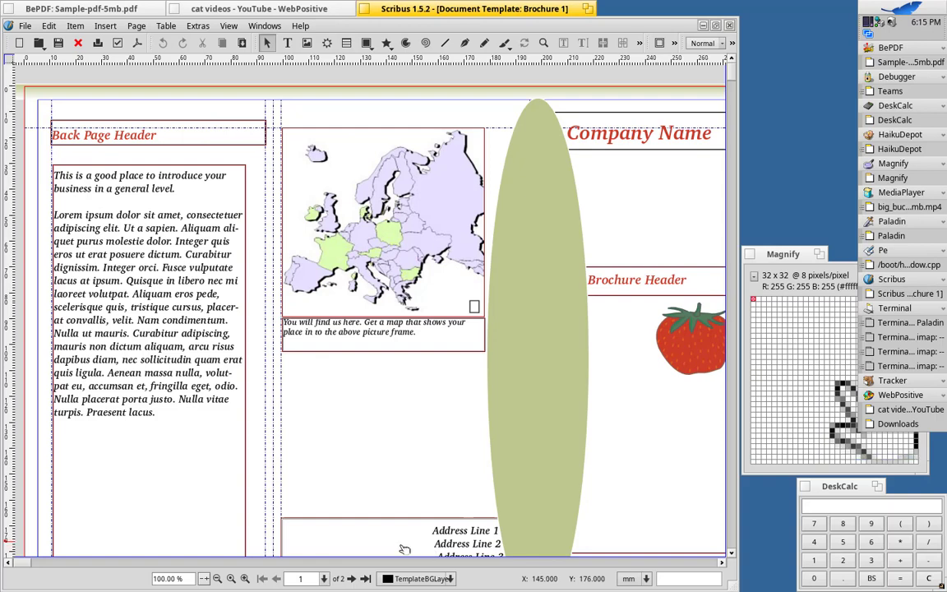
{"action": "mouse_move", "coordinate": [135, 526]}
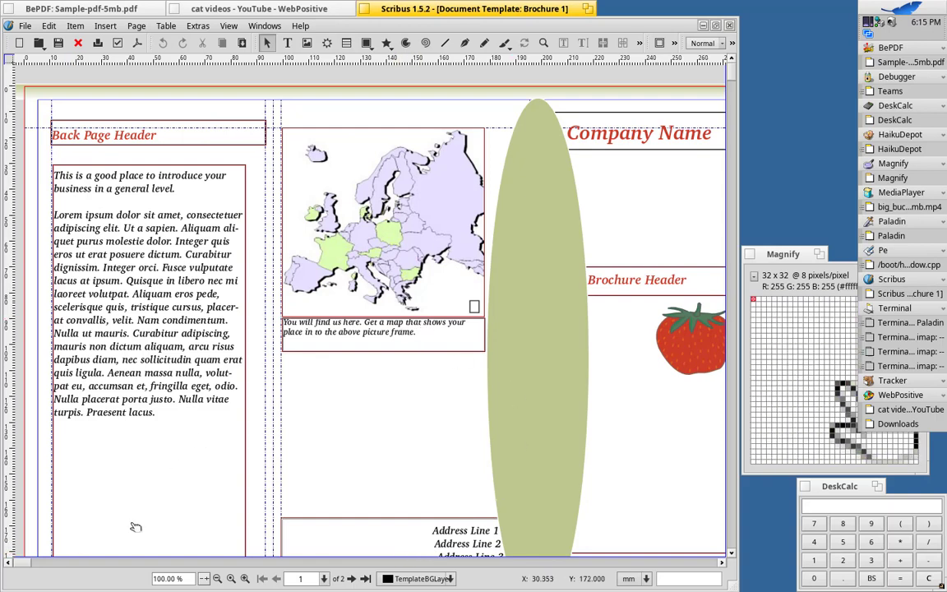
{"action": "mouse_move", "coordinate": [680, 344]}
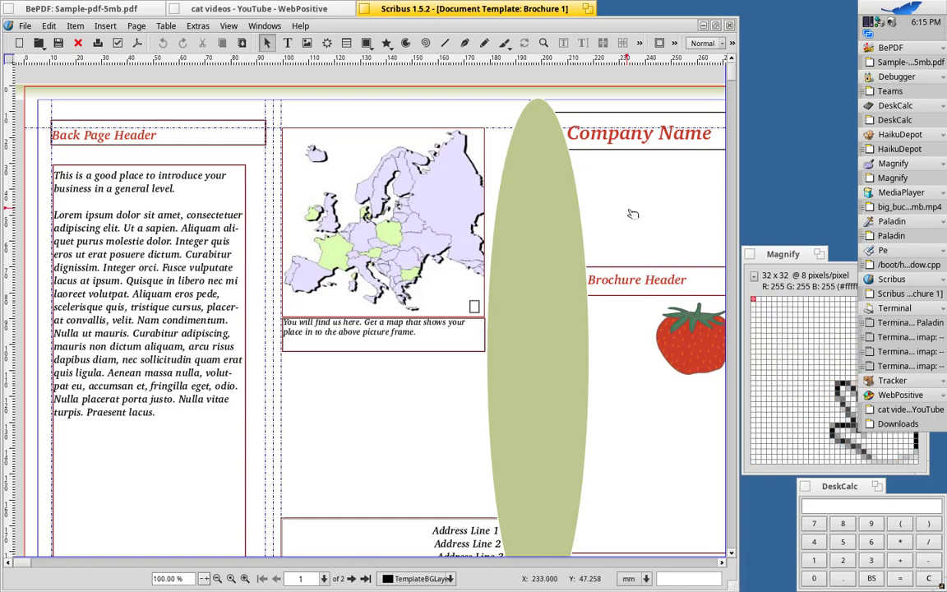
{"action": "left_click", "coordinate": [901, 191]}
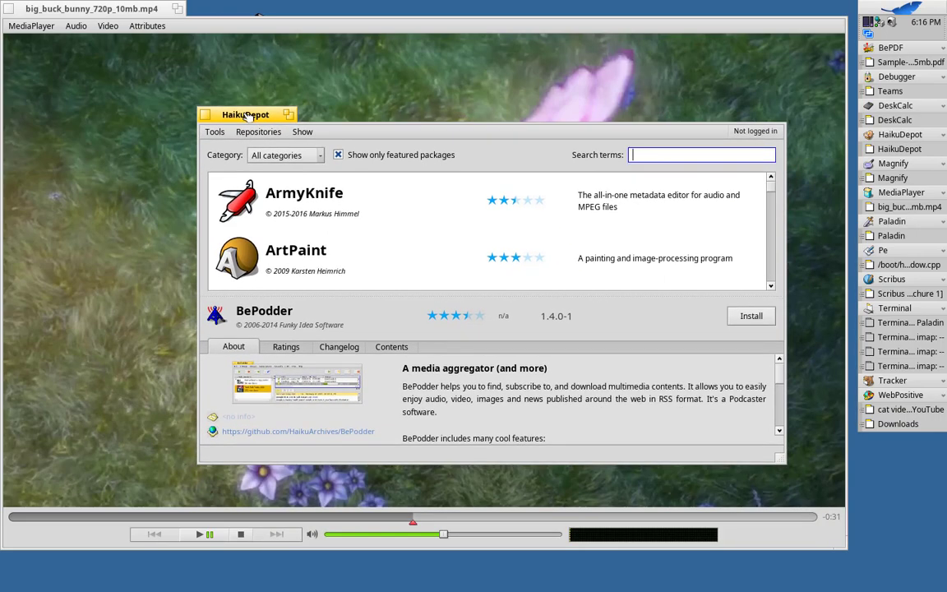
Filter HaikuDepot's package catalog to the Graphics category.
{"action": "left_click", "coordinate": [884, 13]}
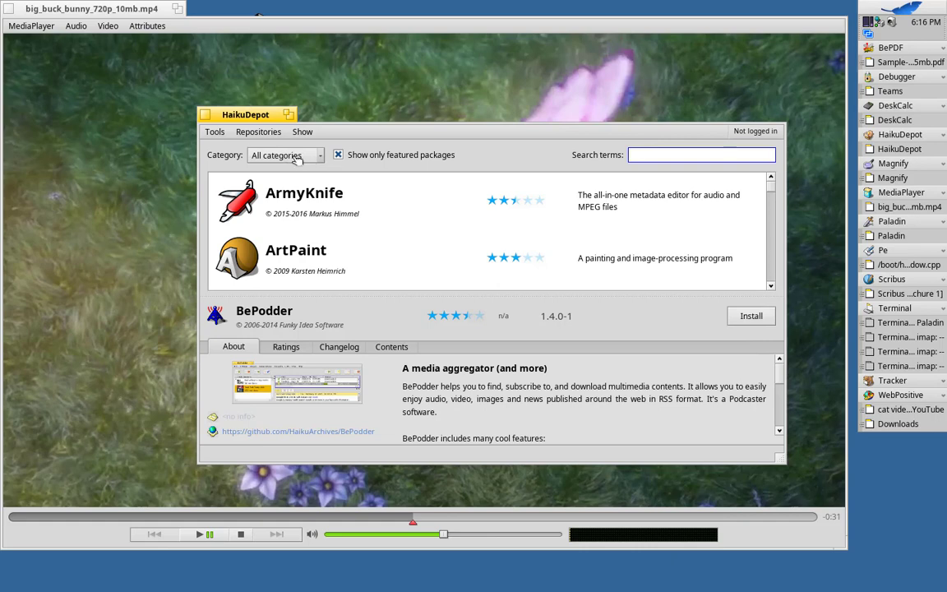
{"action": "left_click", "coordinate": [700, 154]}
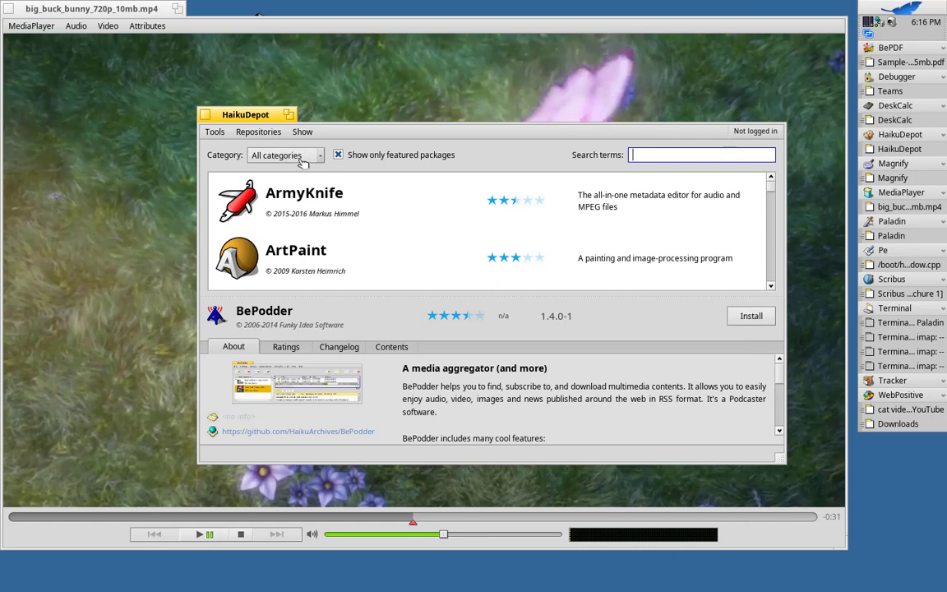
{"action": "left_click", "coordinate": [337, 155]}
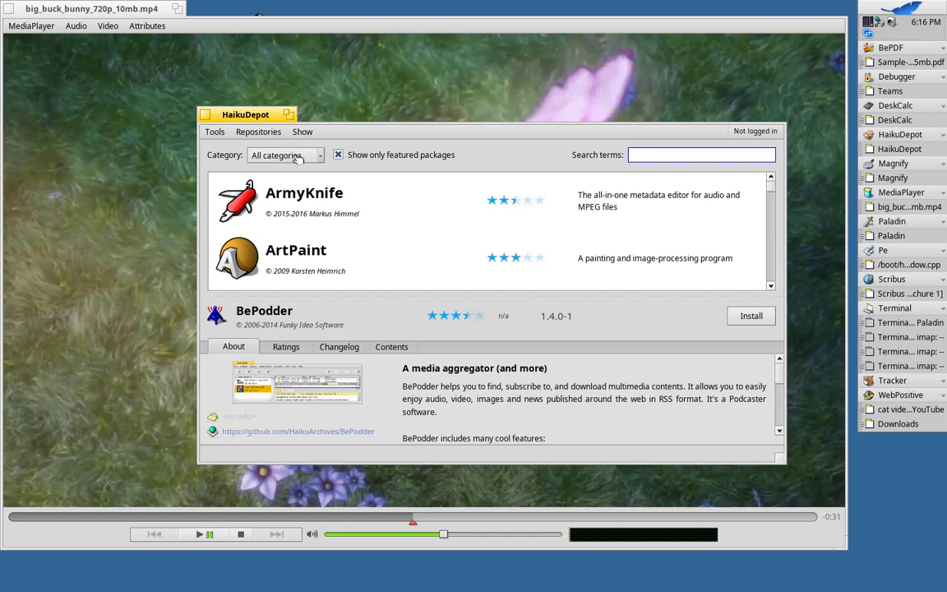
{"action": "left_click", "coordinate": [285, 155]}
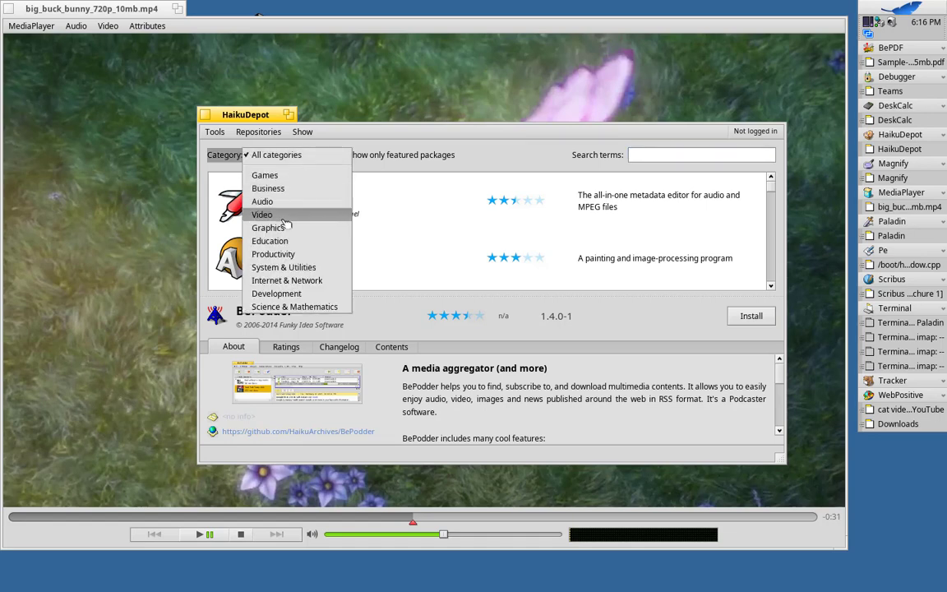
{"action": "left_click", "coordinate": [269, 228]}
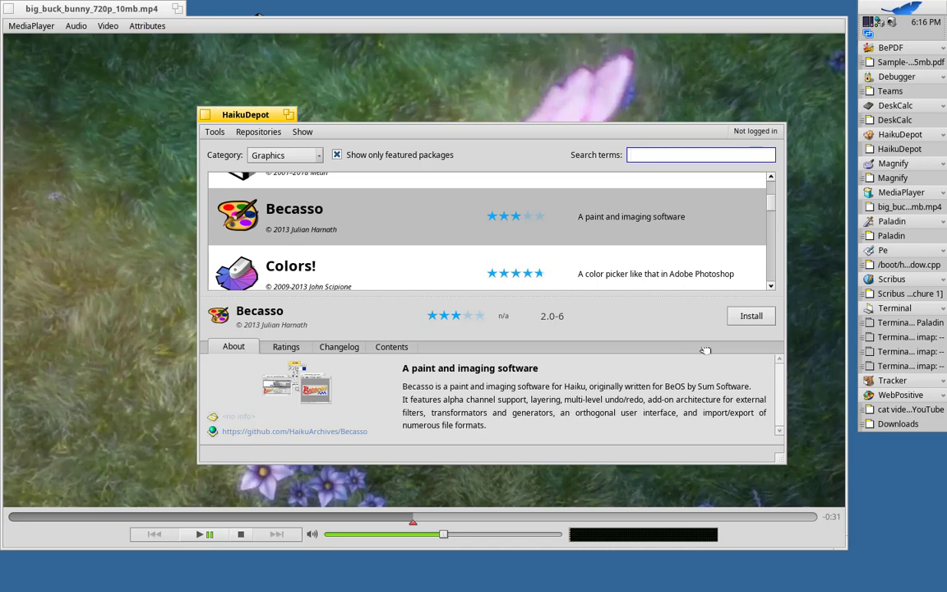
Install Becasso and step through its tip of the day.
{"action": "left_click", "coordinate": [751, 315]}
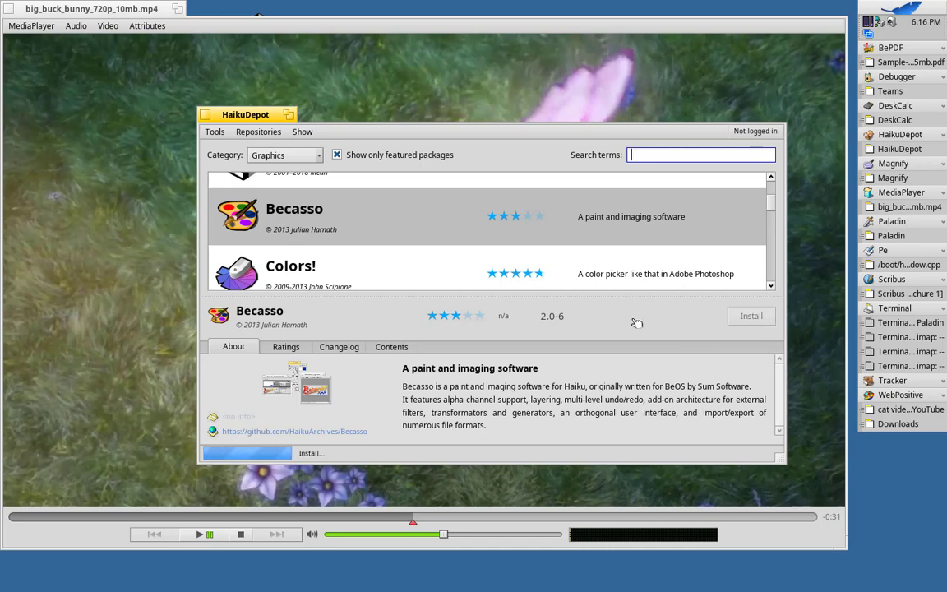
{"action": "left_click", "coordinate": [750, 316]}
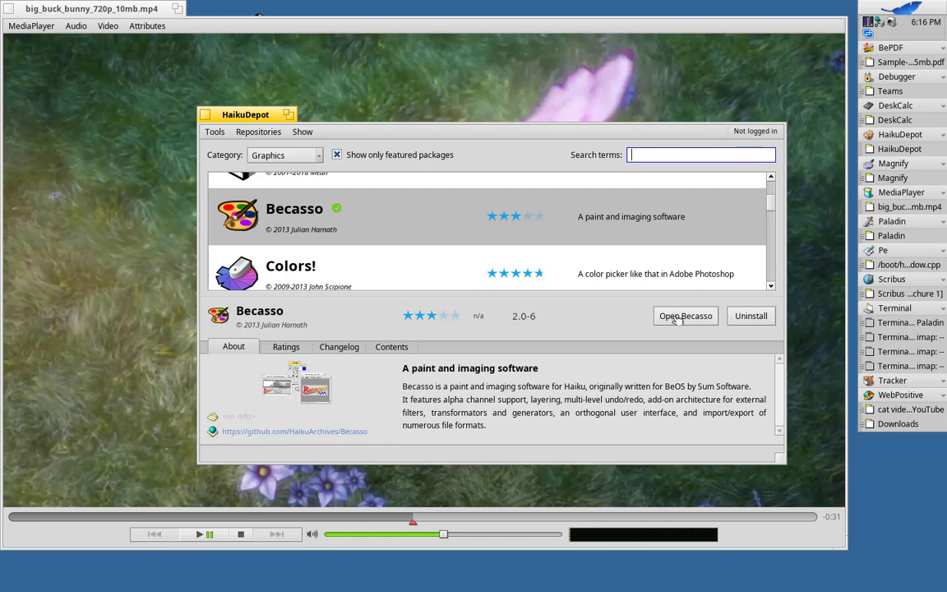
{"action": "left_click", "coordinate": [685, 316]}
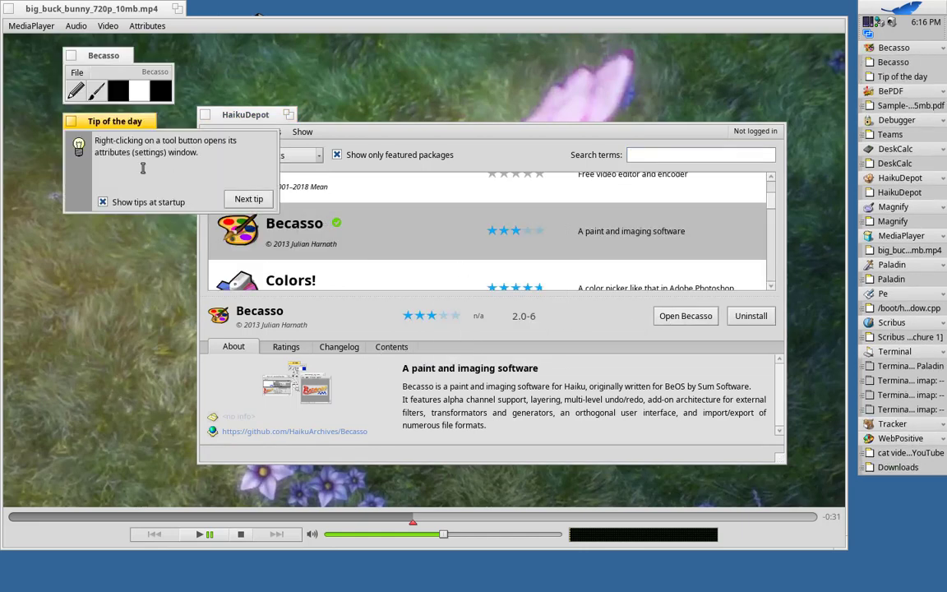
Dismiss the tip window and open Sample-png-image-5mb.png from the Desktop.
{"action": "left_click", "coordinate": [248, 199]}
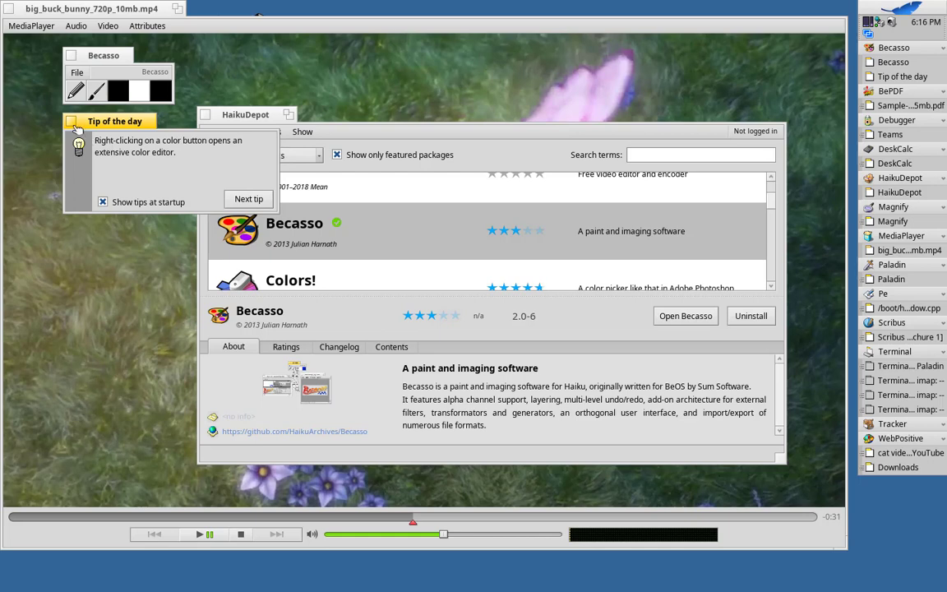
{"action": "left_click", "coordinate": [76, 73]}
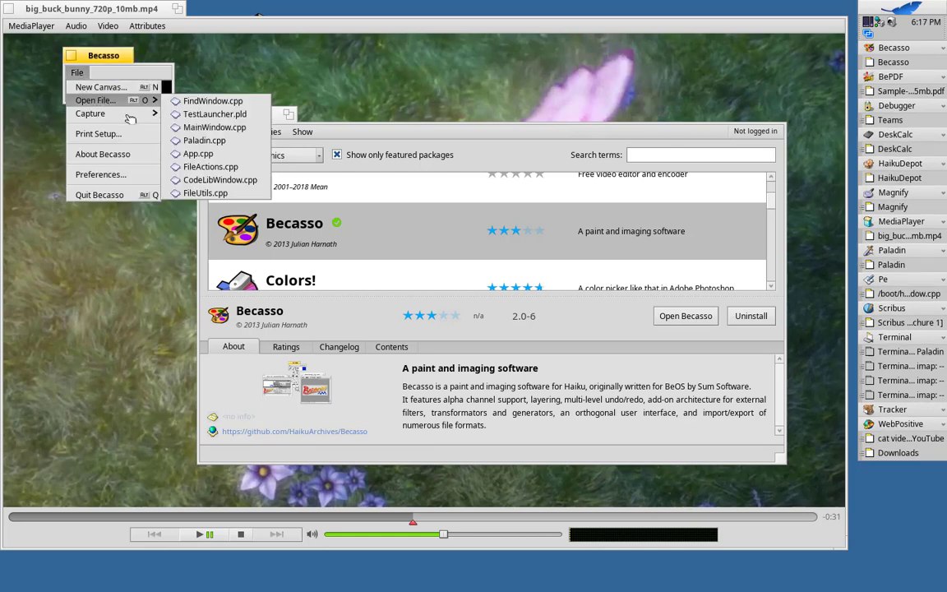
{"action": "left_click", "coordinate": [95, 100]}
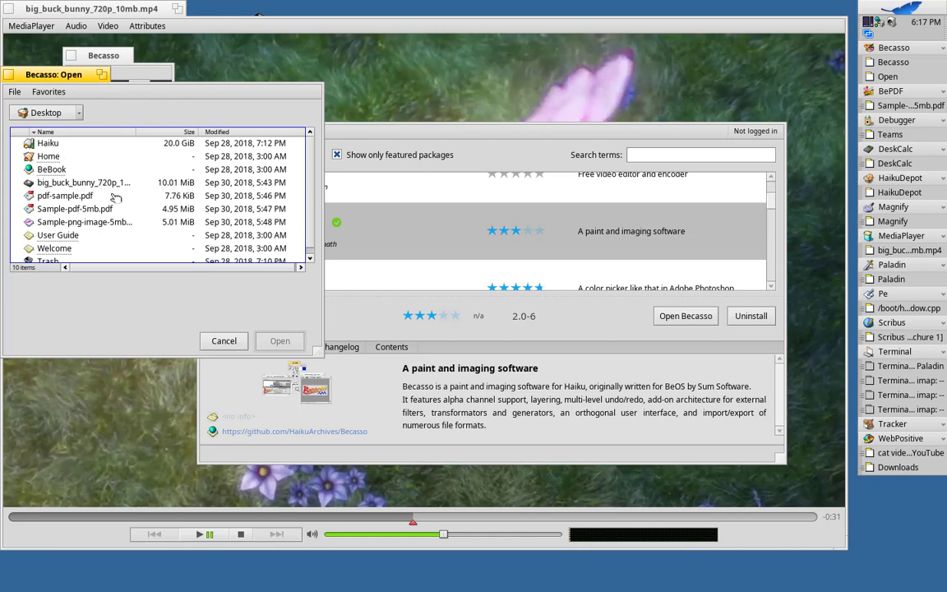
{"action": "left_click", "coordinate": [84, 222]}
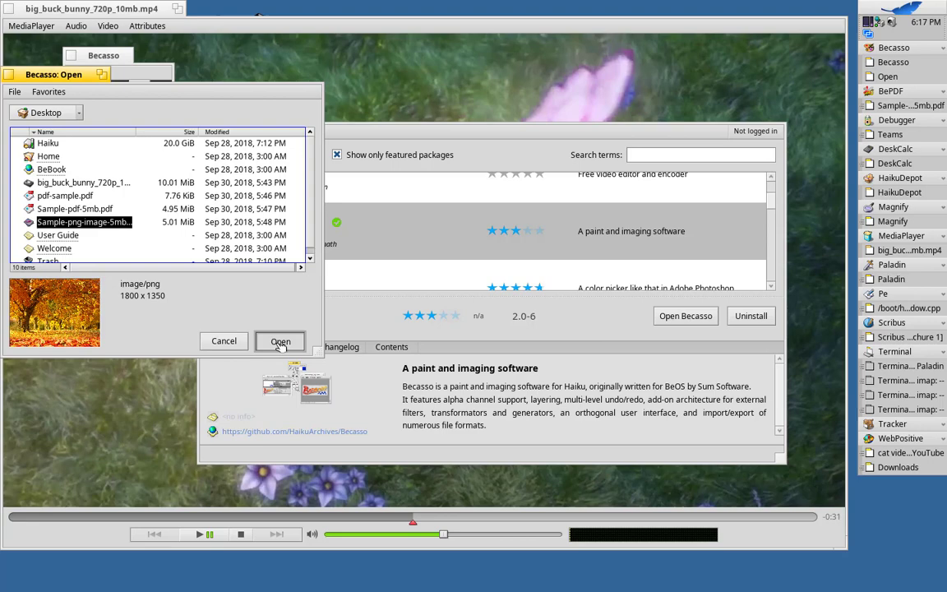
{"action": "left_click", "coordinate": [280, 340]}
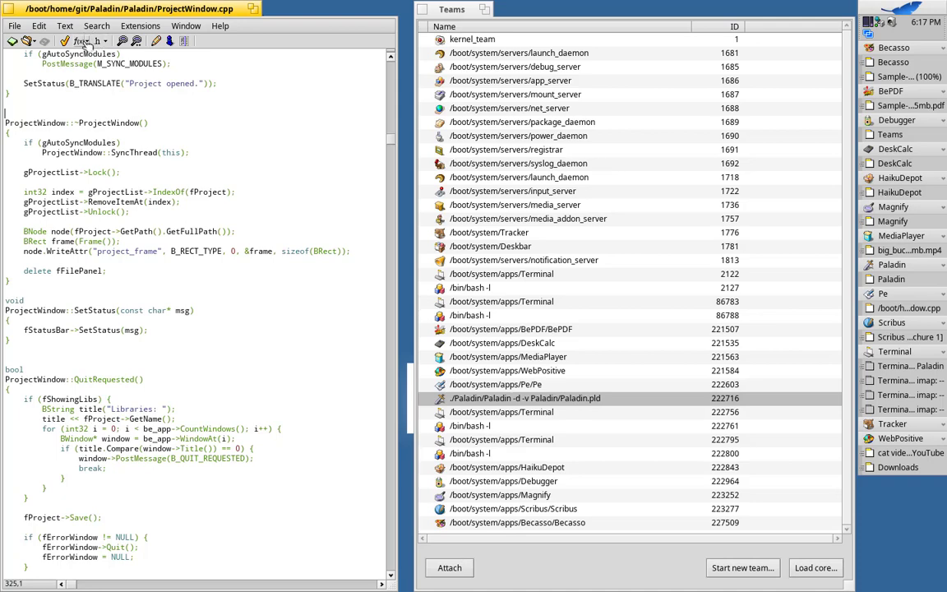
Choose ProjectWindow::SetMenuLock from Pe's function popup.
{"action": "left_click", "coordinate": [80, 40]}
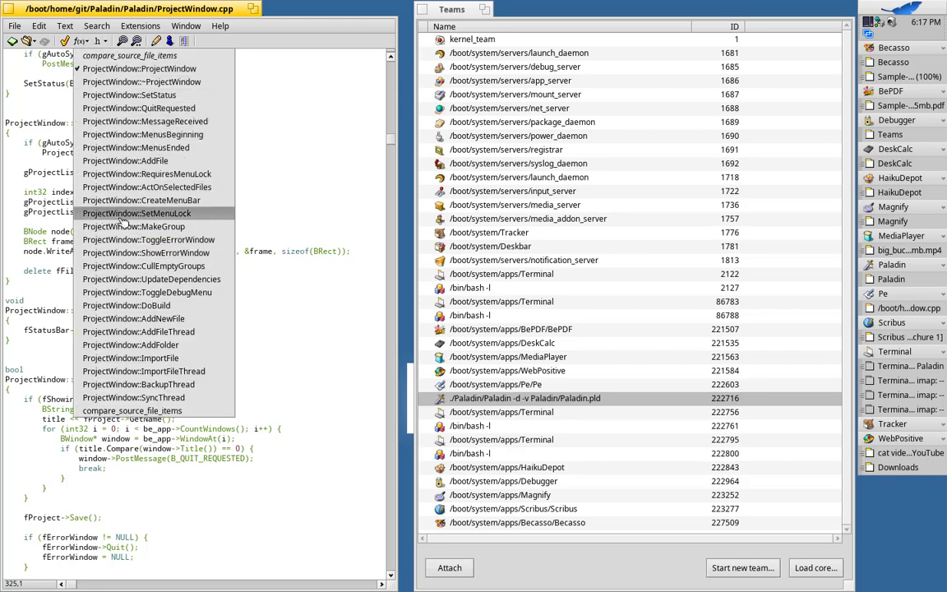
{"action": "left_click", "coordinate": [136, 213]}
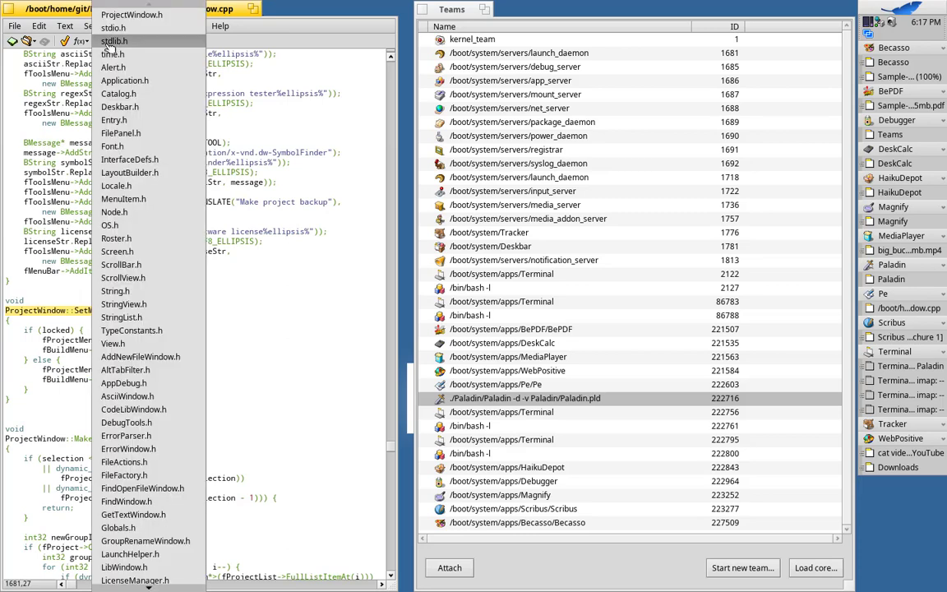
{"action": "mouse_move", "coordinate": [131, 15]}
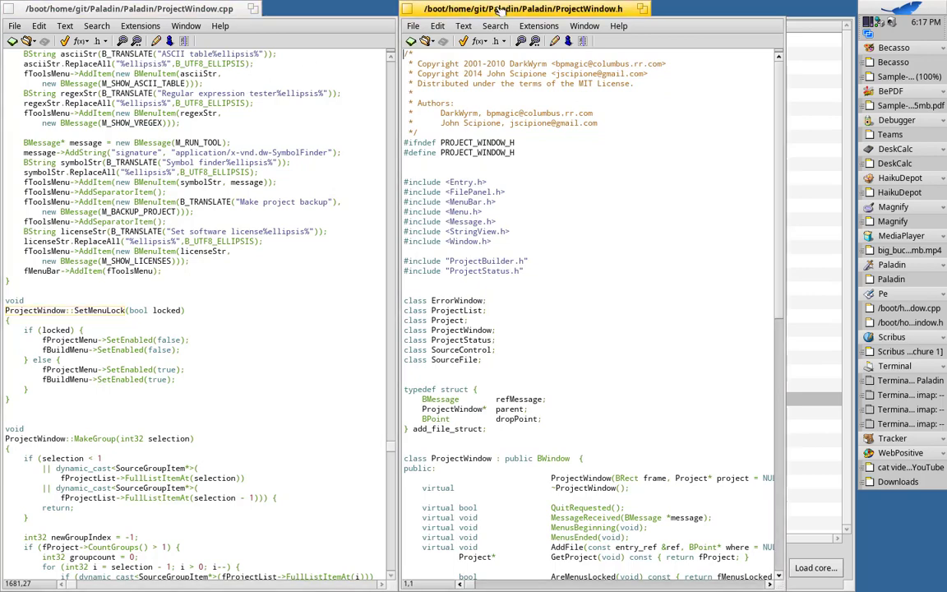
Scroll down through the ProjectWindow.h header in Pe.
{"action": "scroll", "scroll_direction": "down", "scroll_amount": 3}
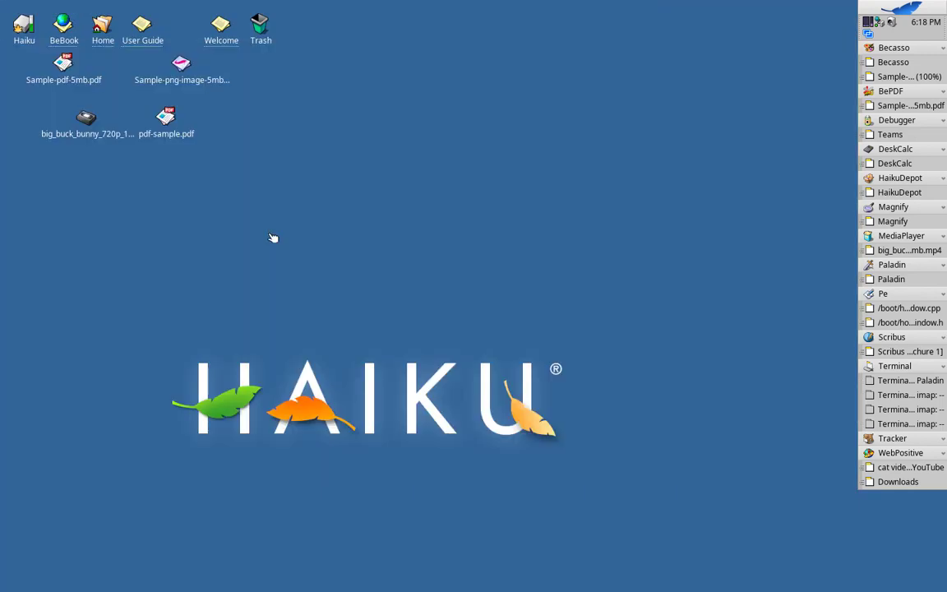
{"action": "mouse_move", "coordinate": [313, 239]}
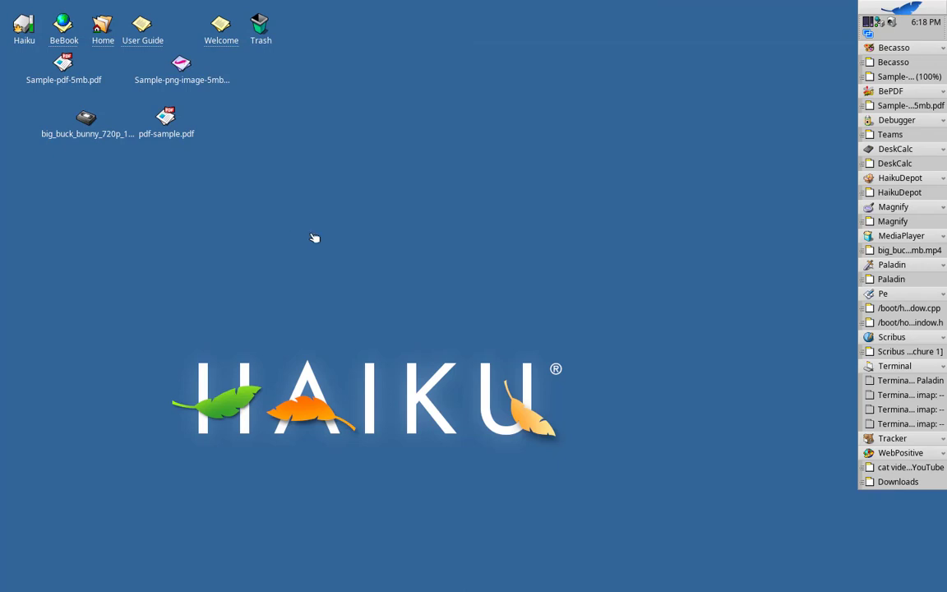
Choose Find… from the Deskbar leaf menu.
{"action": "left_click", "coordinate": [879, 11]}
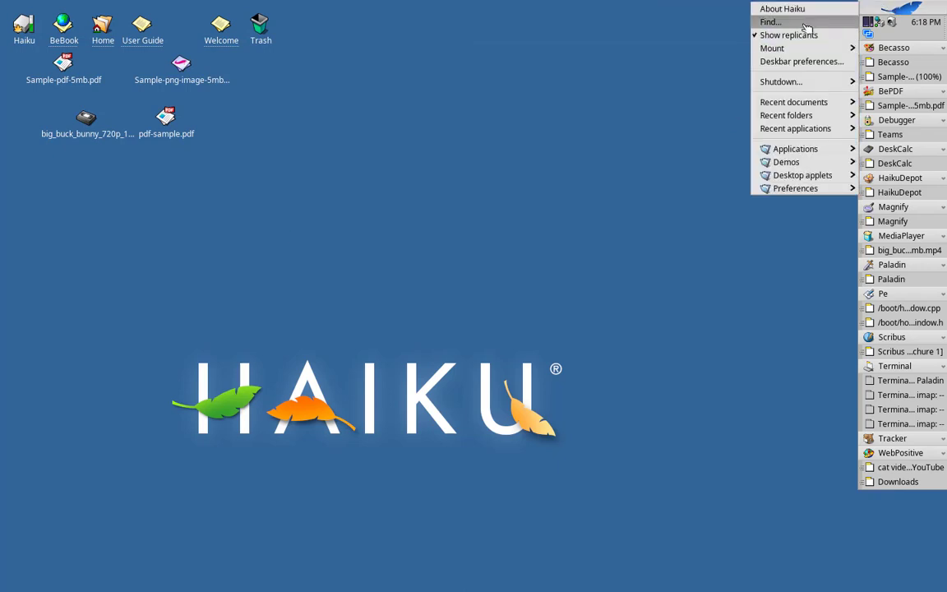
{"action": "mouse_move", "coordinate": [781, 22]}
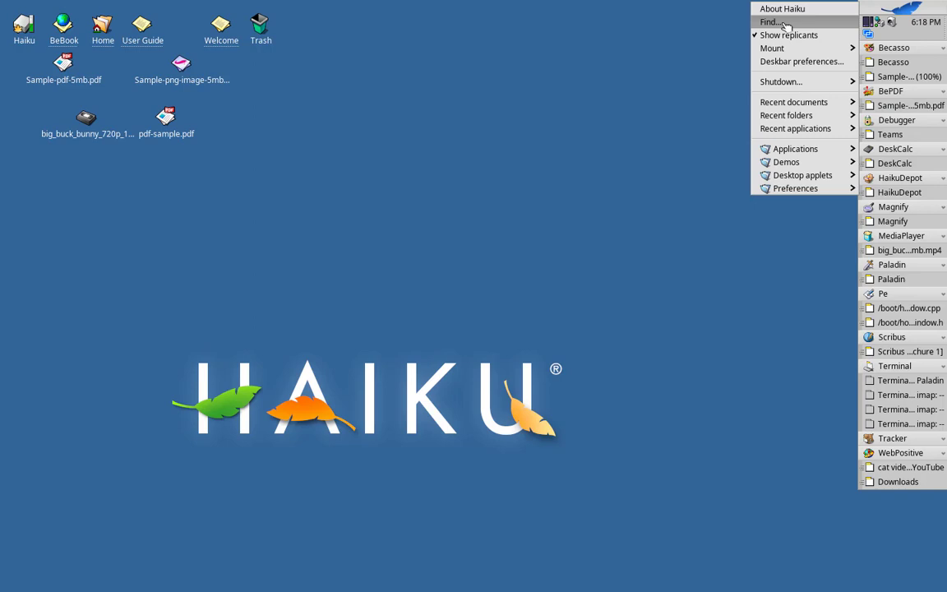
{"action": "left_click", "coordinate": [770, 22]}
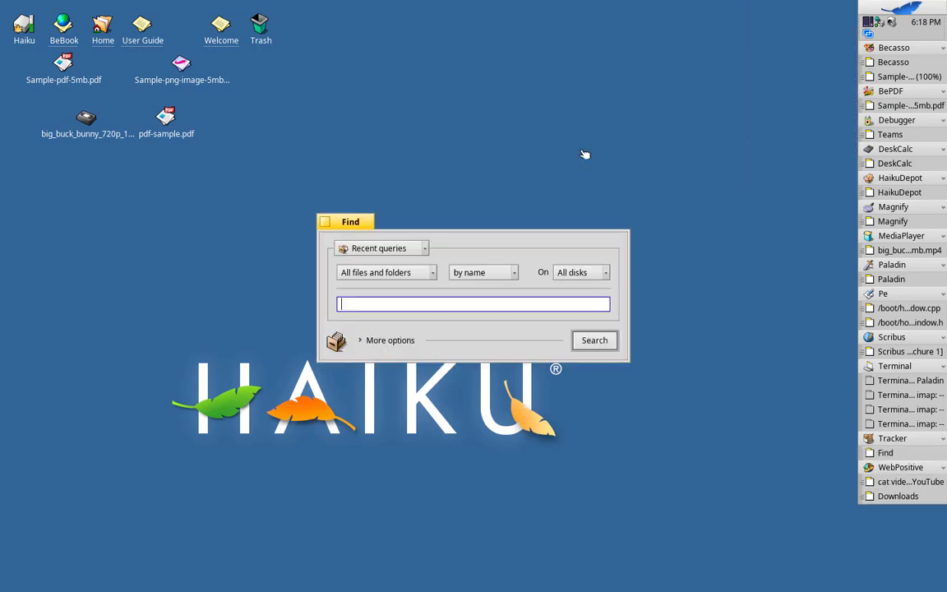
{"action": "mouse_move", "coordinate": [438, 246]}
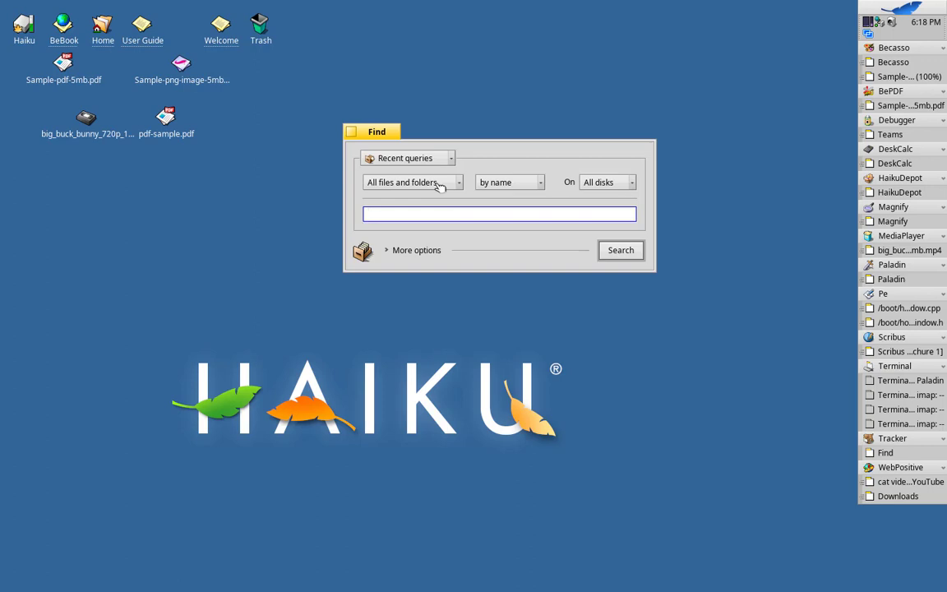
Limit the search to the PNG image file type.
{"action": "left_click", "coordinate": [411, 181]}
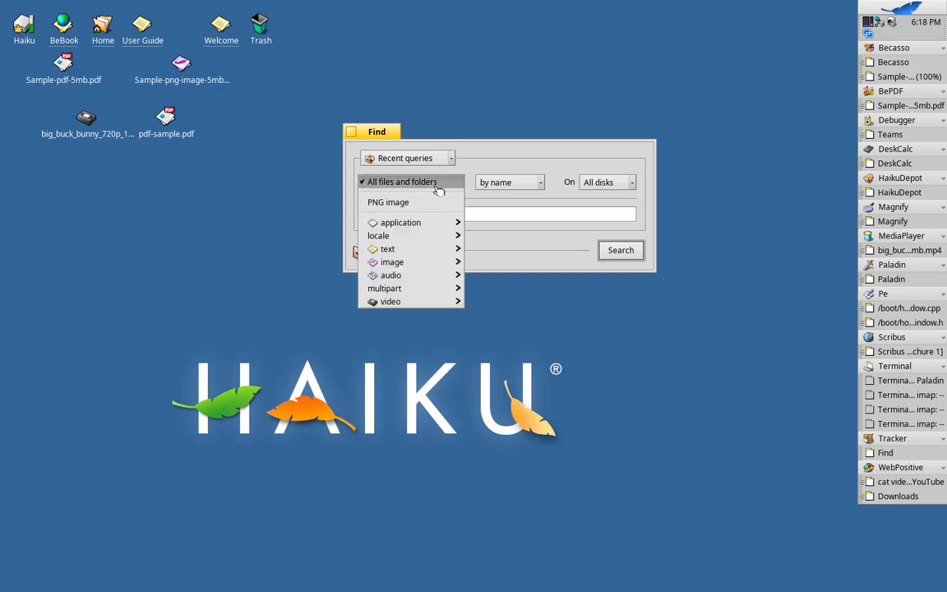
{"action": "left_click", "coordinate": [402, 182]}
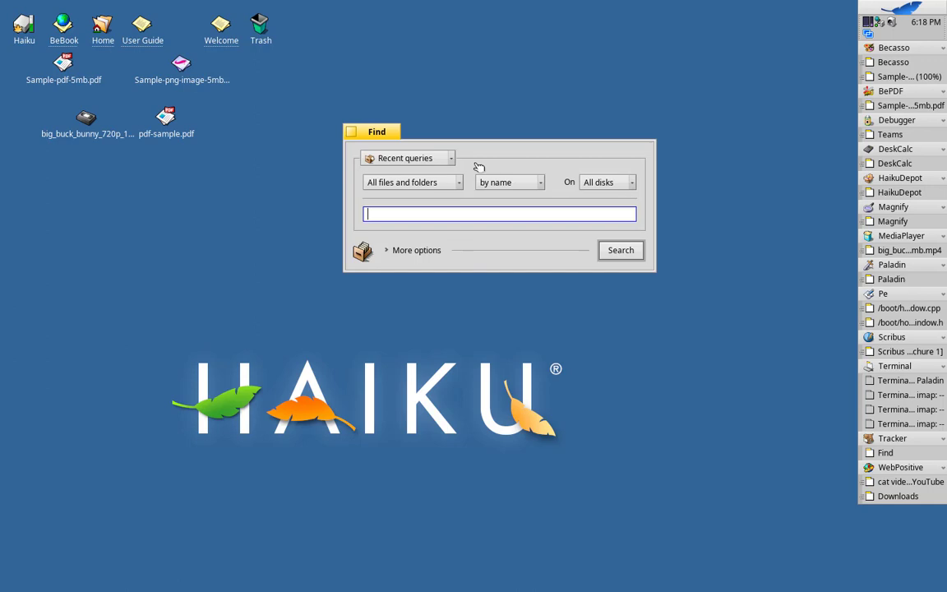
{"action": "left_click", "coordinate": [507, 182]}
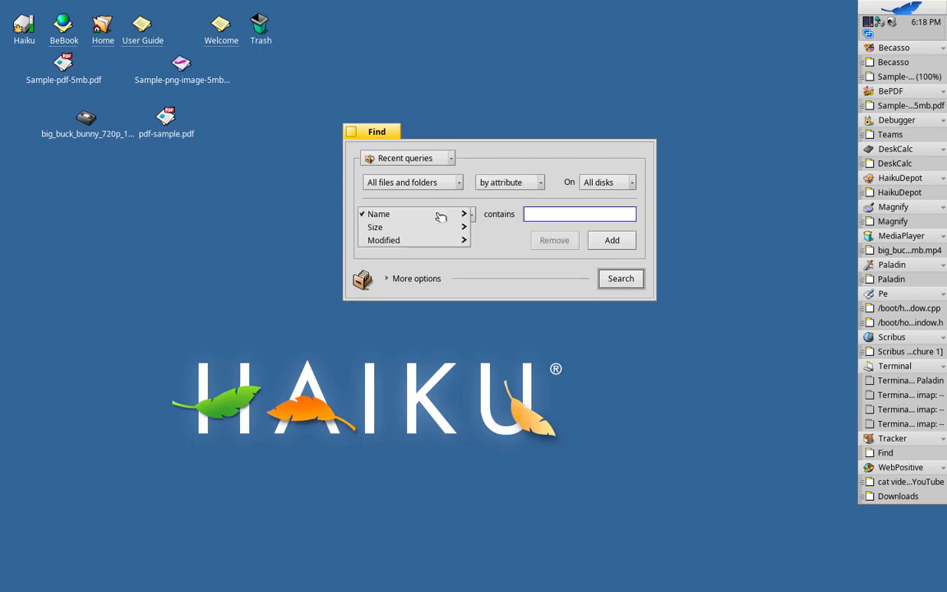
{"action": "left_click", "coordinate": [411, 182]}
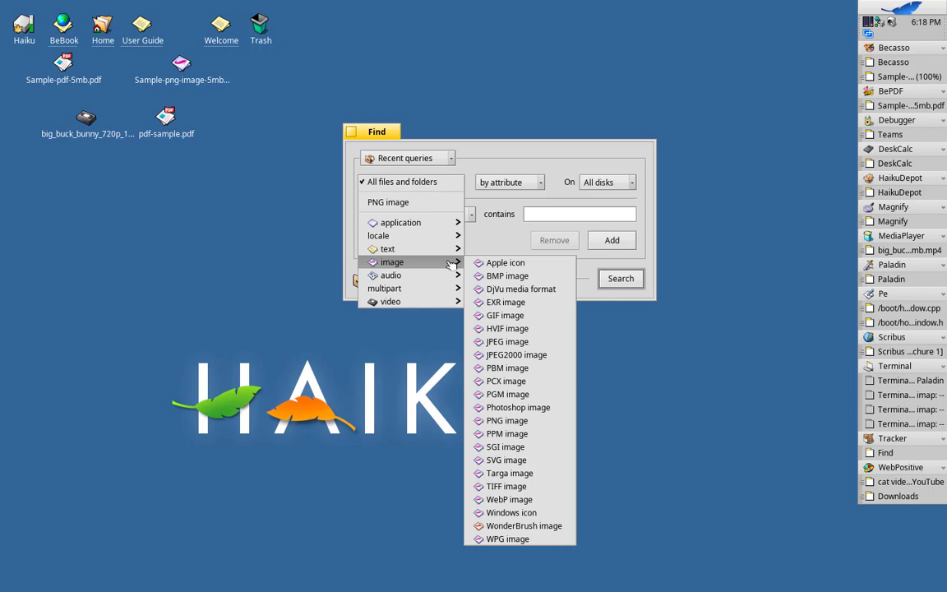
{"action": "left_click", "coordinate": [507, 420]}
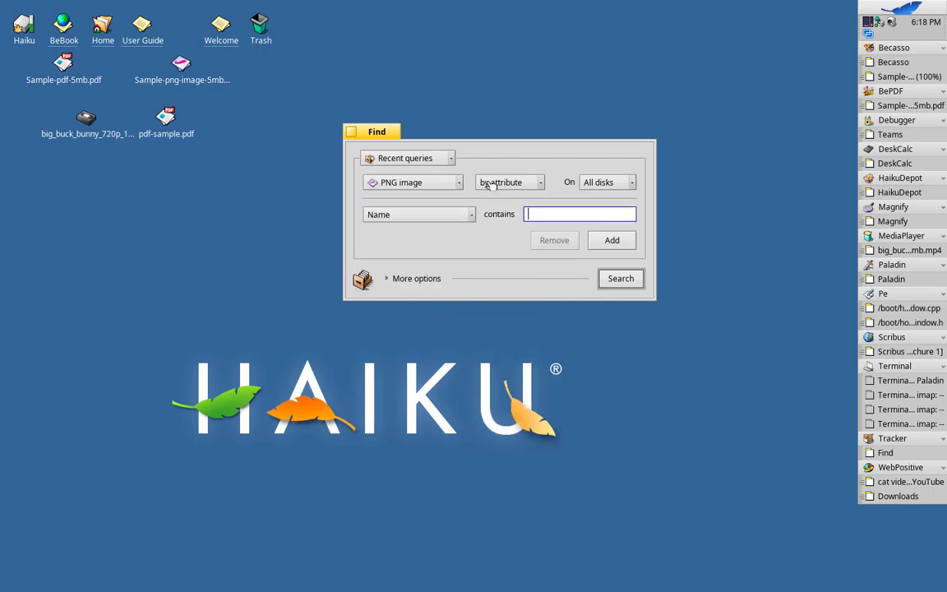
Search by attribute and add a 'Name contains sample' condition.
{"action": "left_click", "coordinate": [507, 181]}
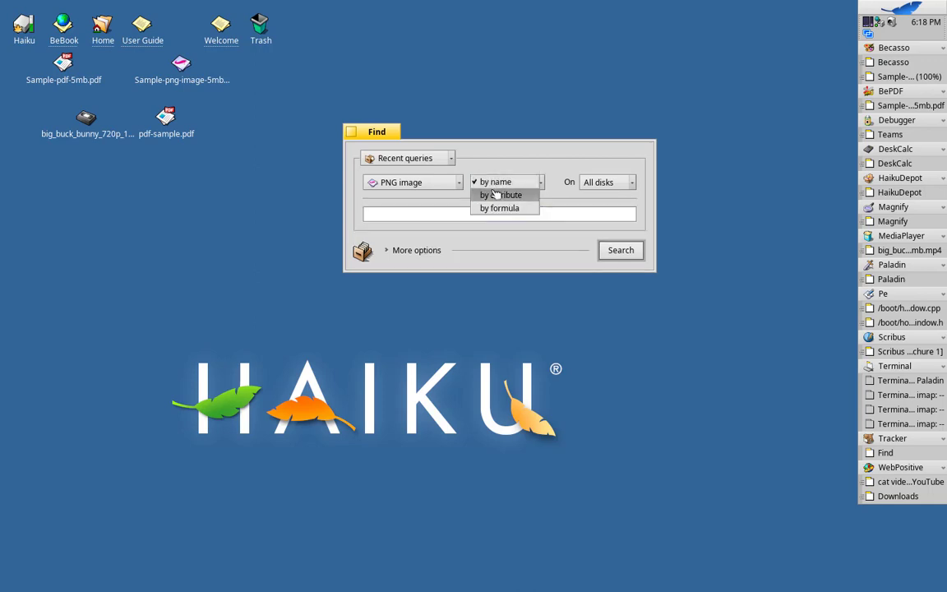
{"action": "left_click", "coordinate": [500, 195]}
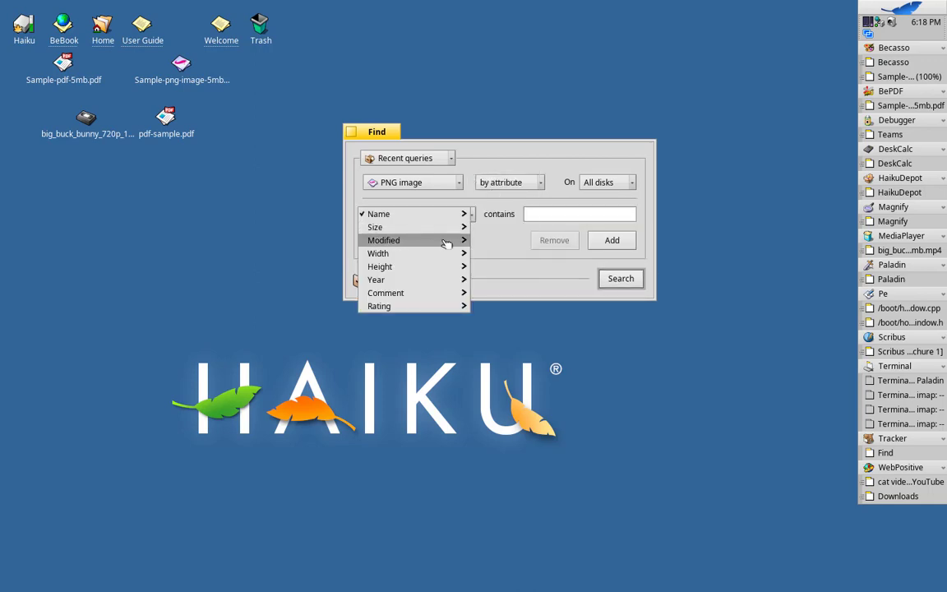
{"action": "left_click", "coordinate": [383, 239]}
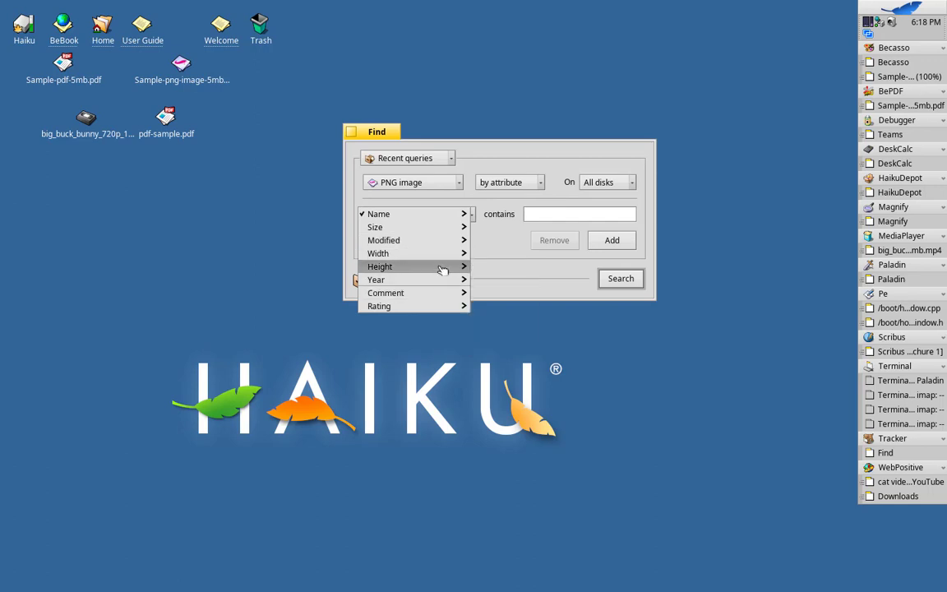
{"action": "left_click", "coordinate": [378, 214]}
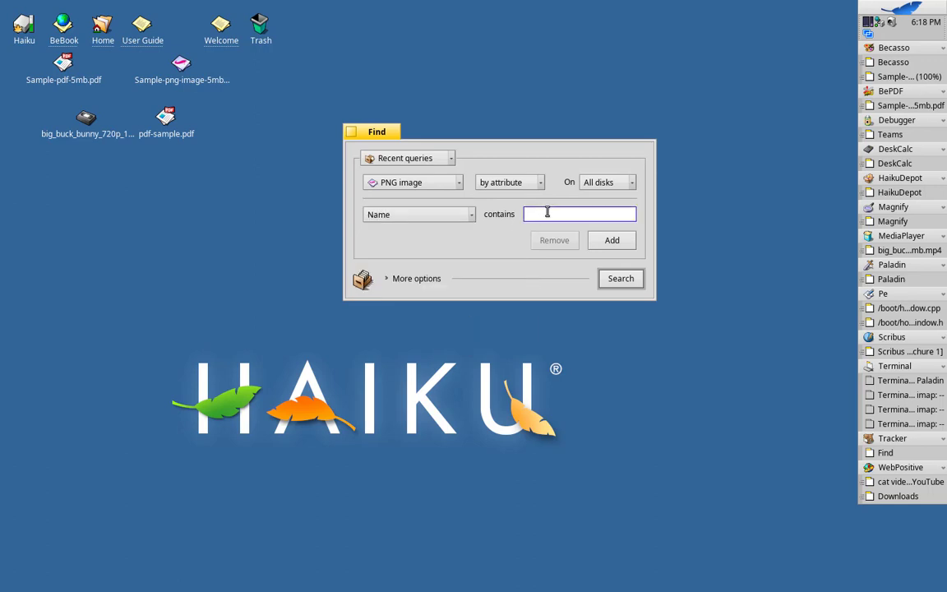
{"action": "type", "text": "sample"}
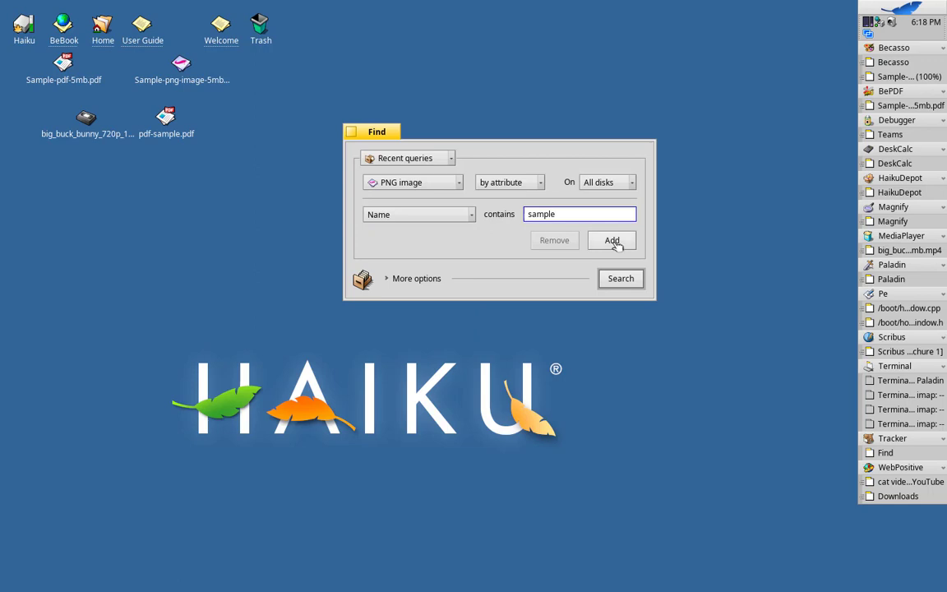
{"action": "left_click", "coordinate": [621, 277]}
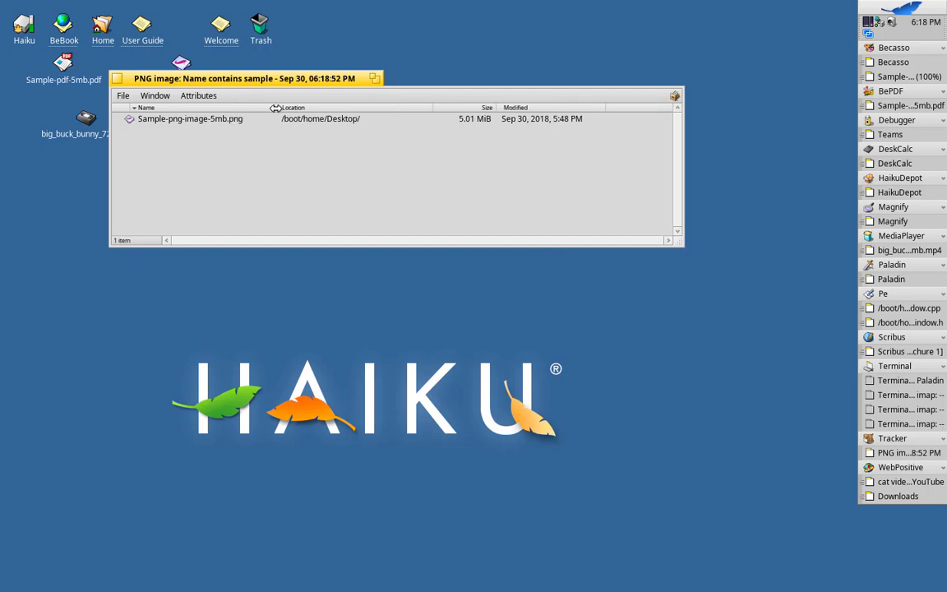
{"action": "mouse_move", "coordinate": [252, 109]}
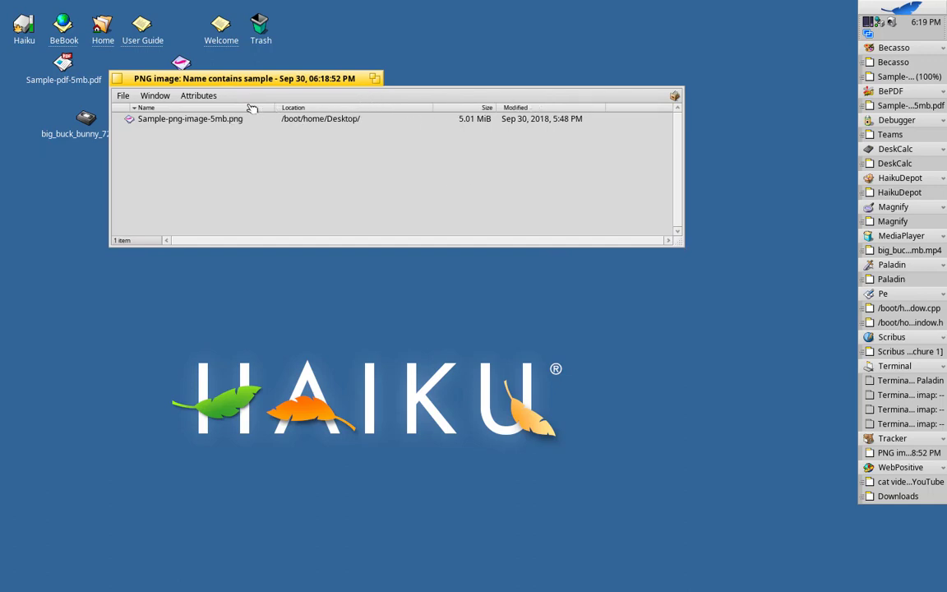
Add Created and Image file Comment columns to the query results.
{"action": "left_click", "coordinate": [198, 95]}
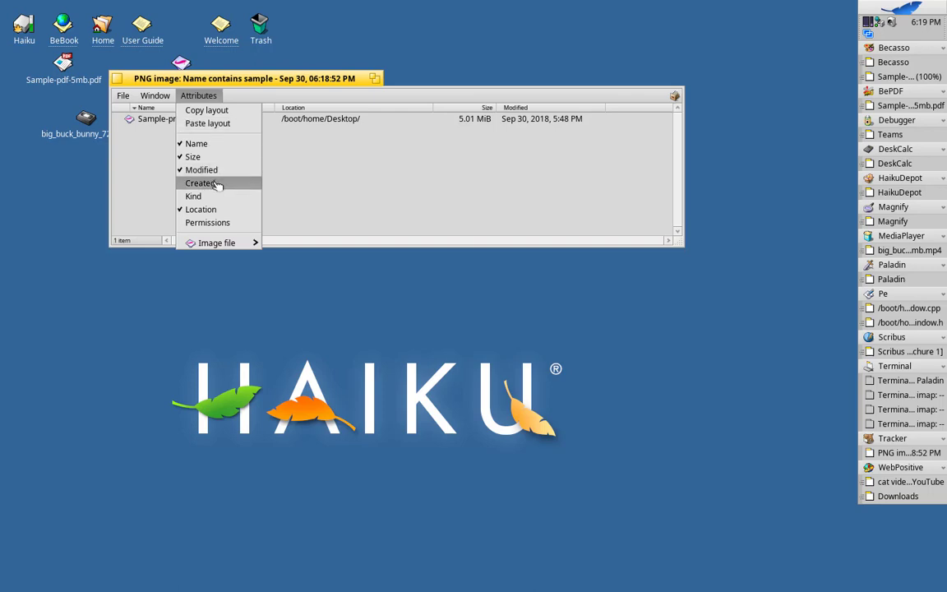
{"action": "left_click", "coordinate": [199, 182]}
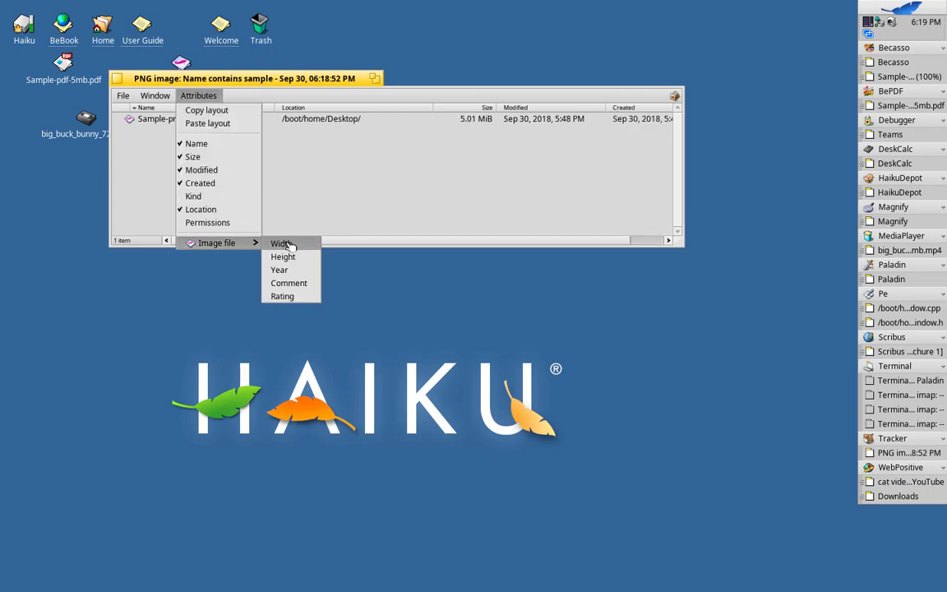
{"action": "left_click", "coordinate": [281, 244]}
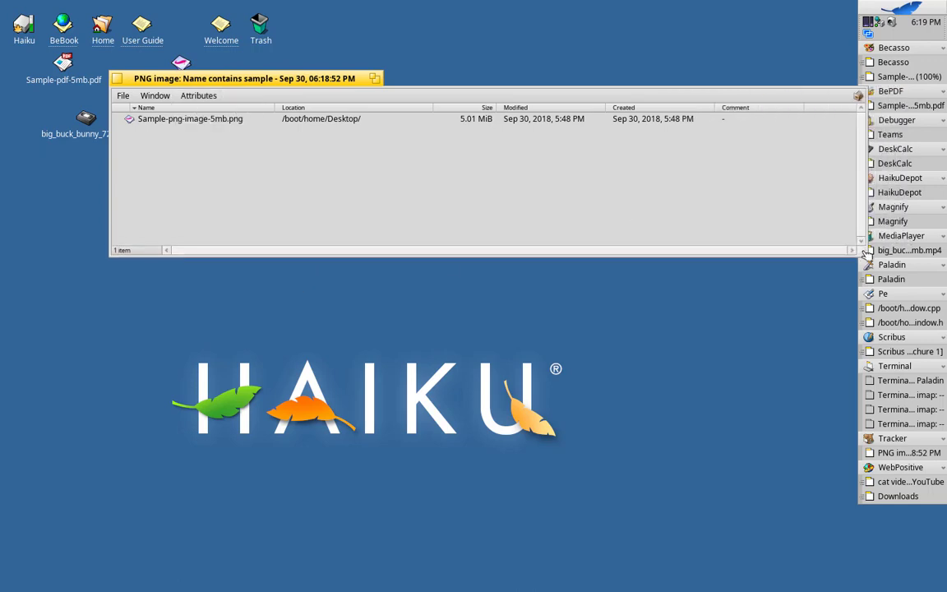
{"action": "mouse_move", "coordinate": [162, 179]}
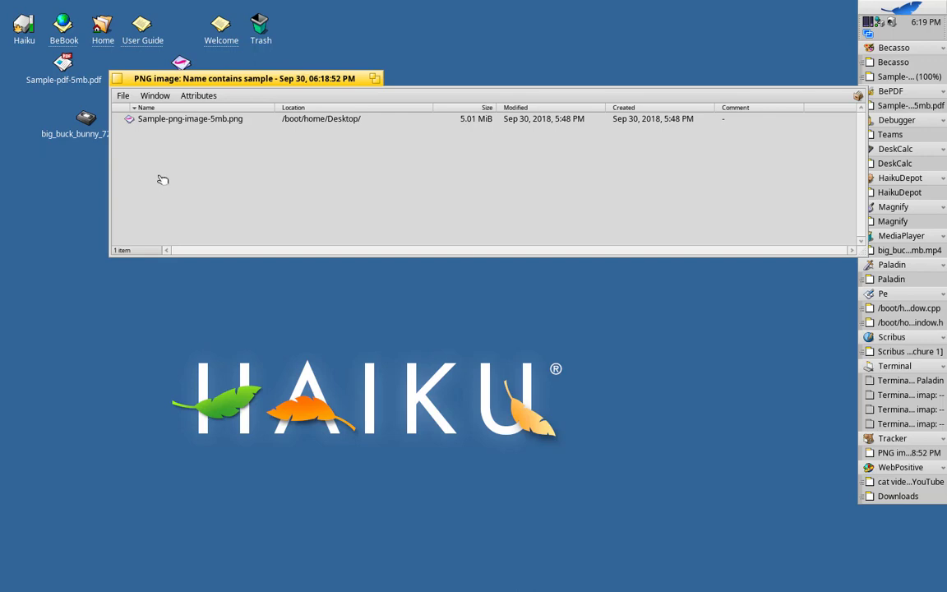